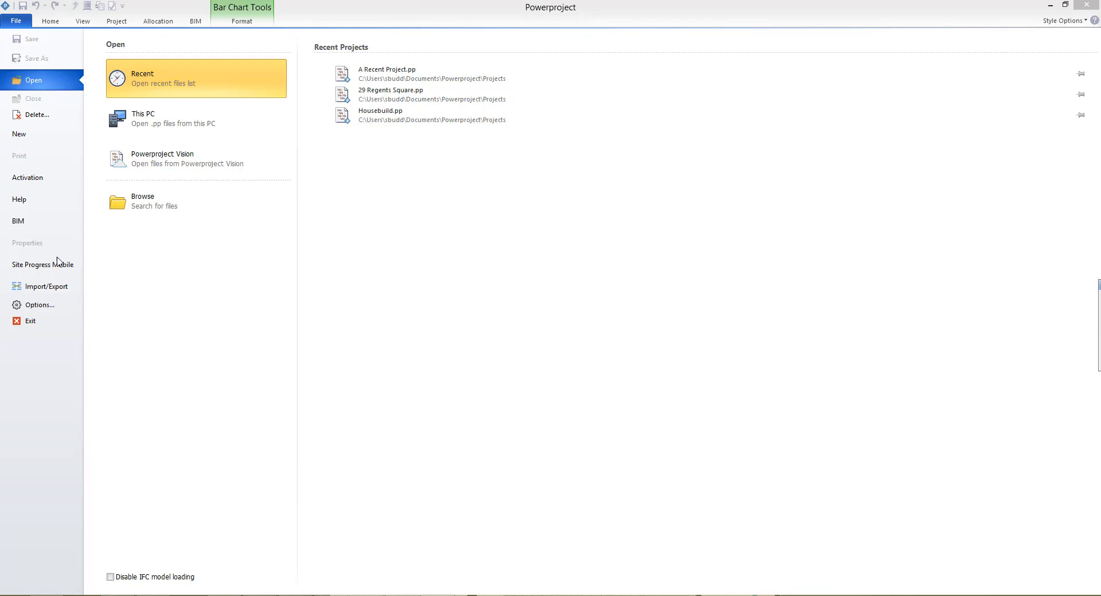
mouse_move(34, 76)
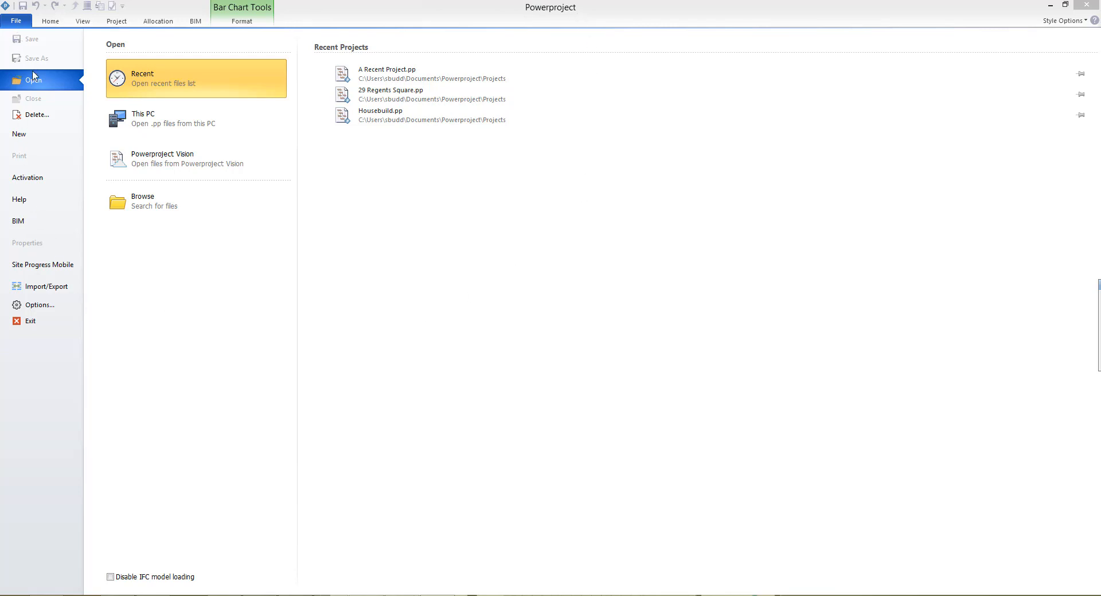
mouse_move(41, 87)
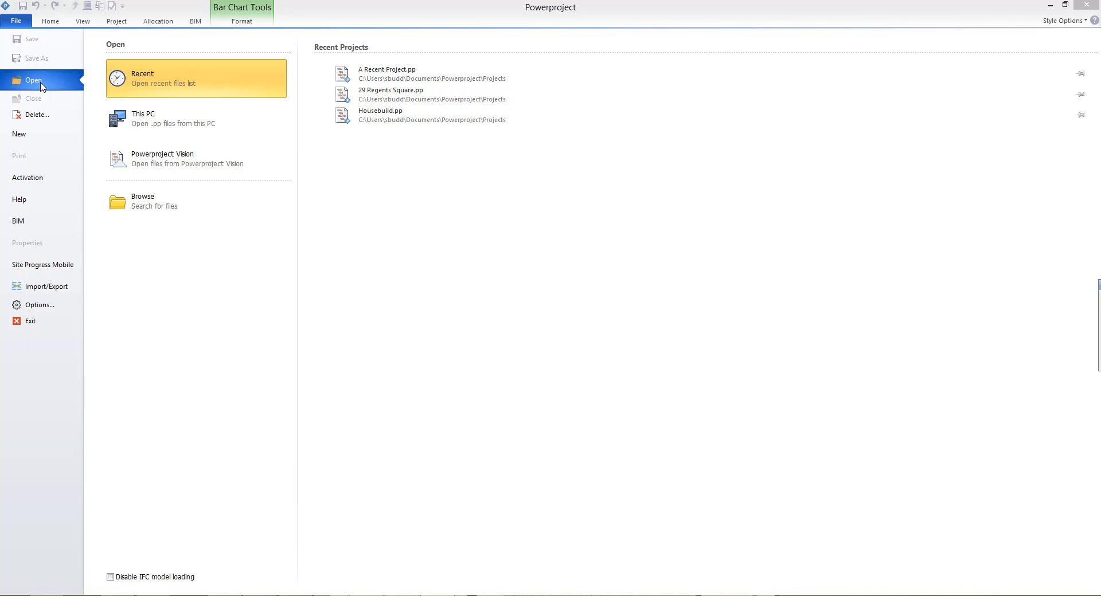
mouse_move(465, 82)
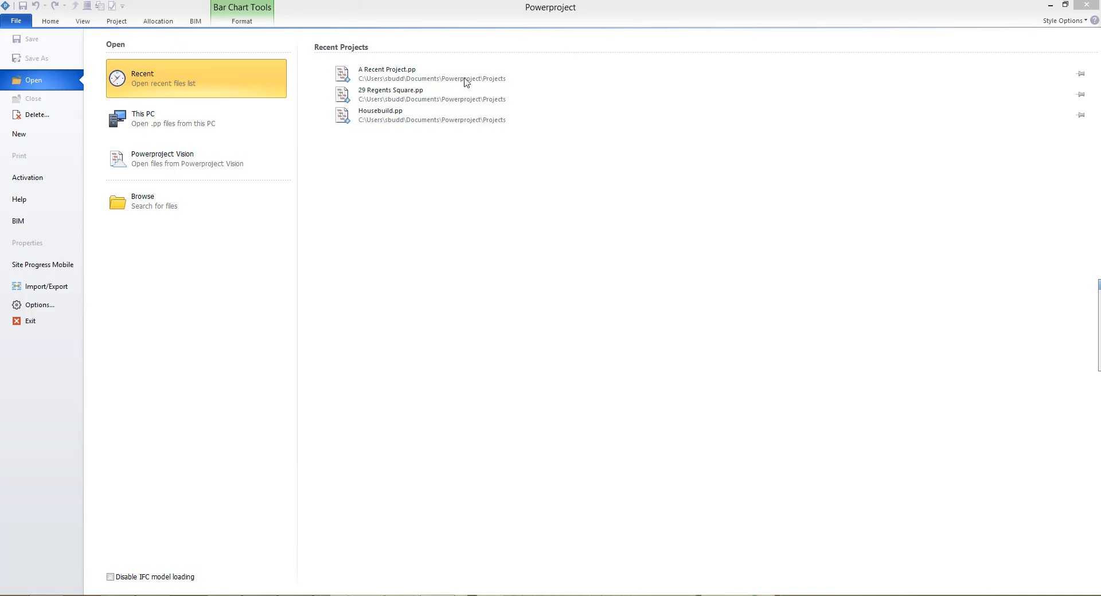
mouse_move(458, 156)
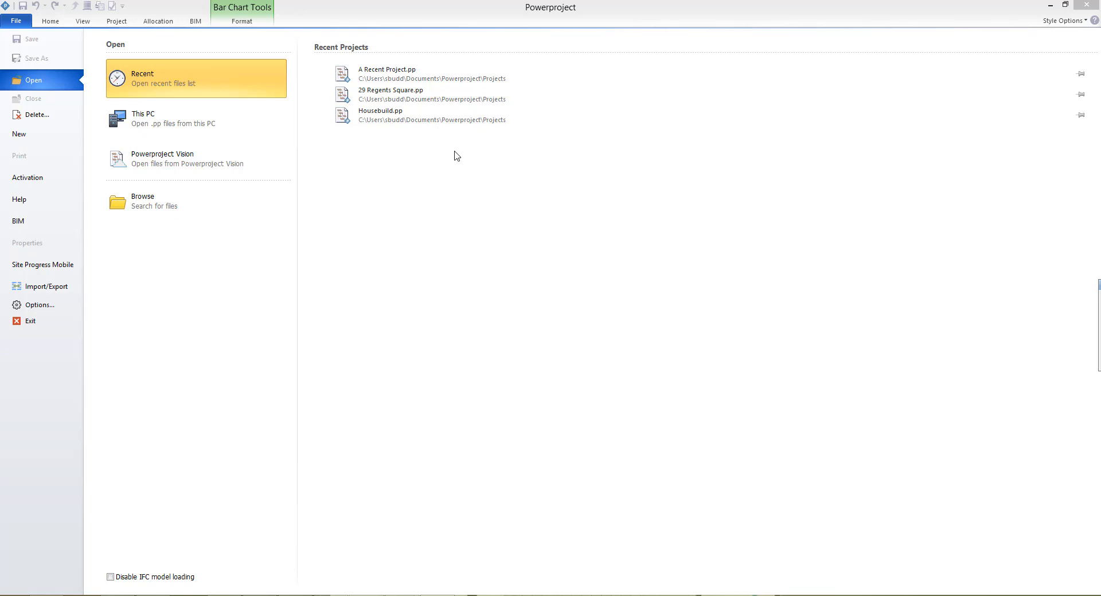
mouse_move(387, 124)
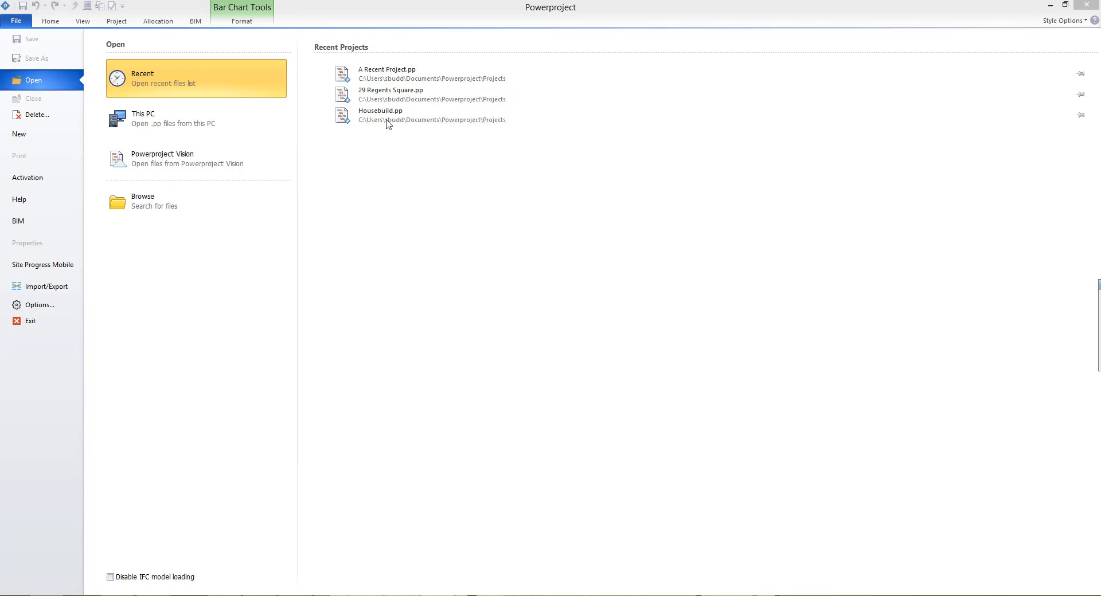
mouse_move(188, 213)
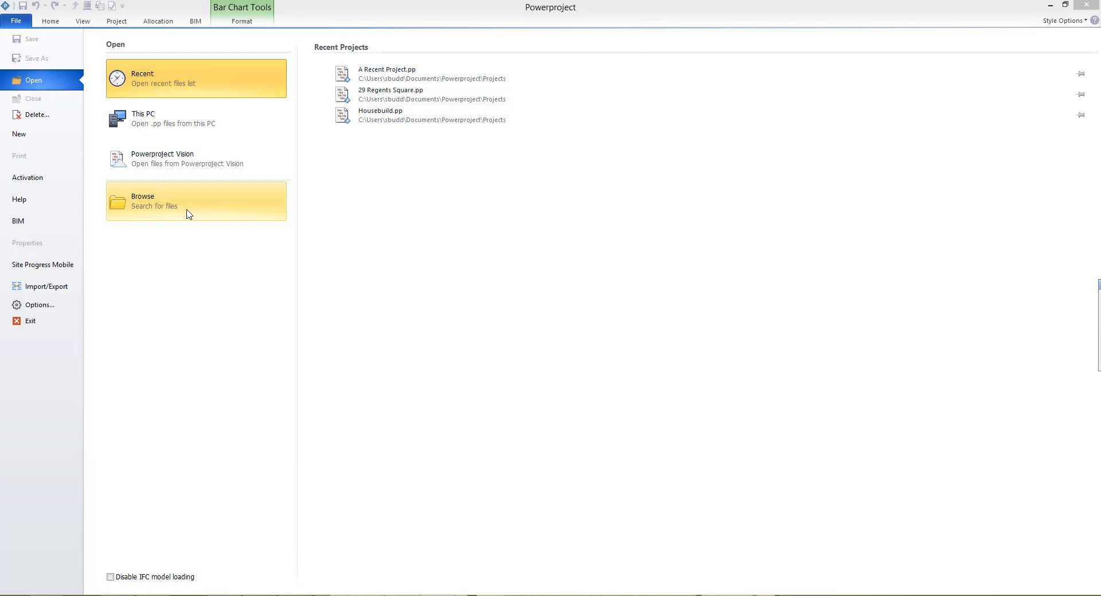
mouse_move(188, 208)
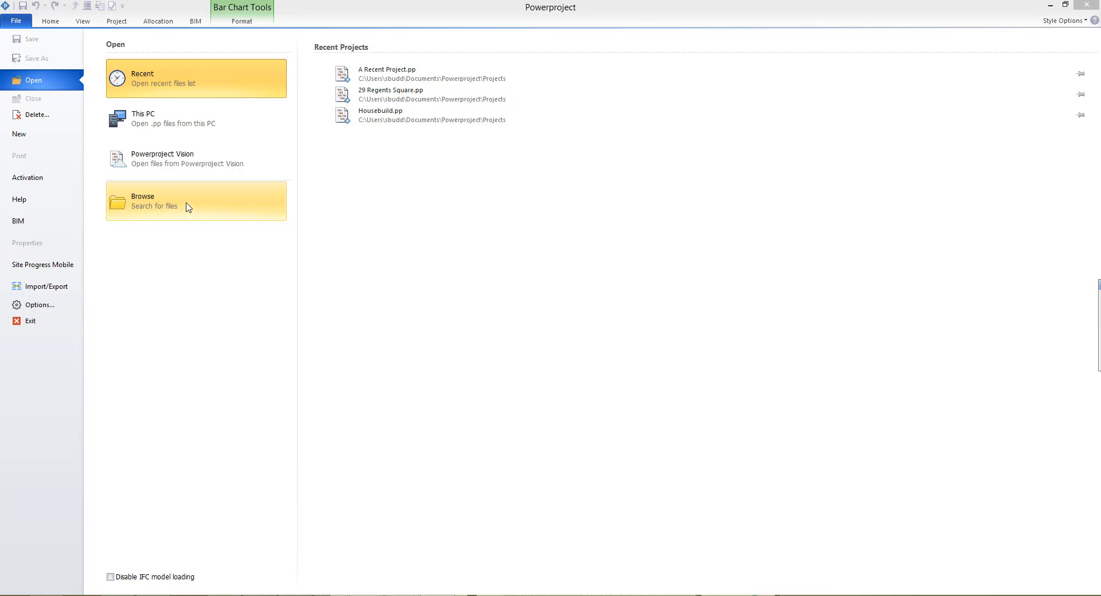
mouse_move(207, 174)
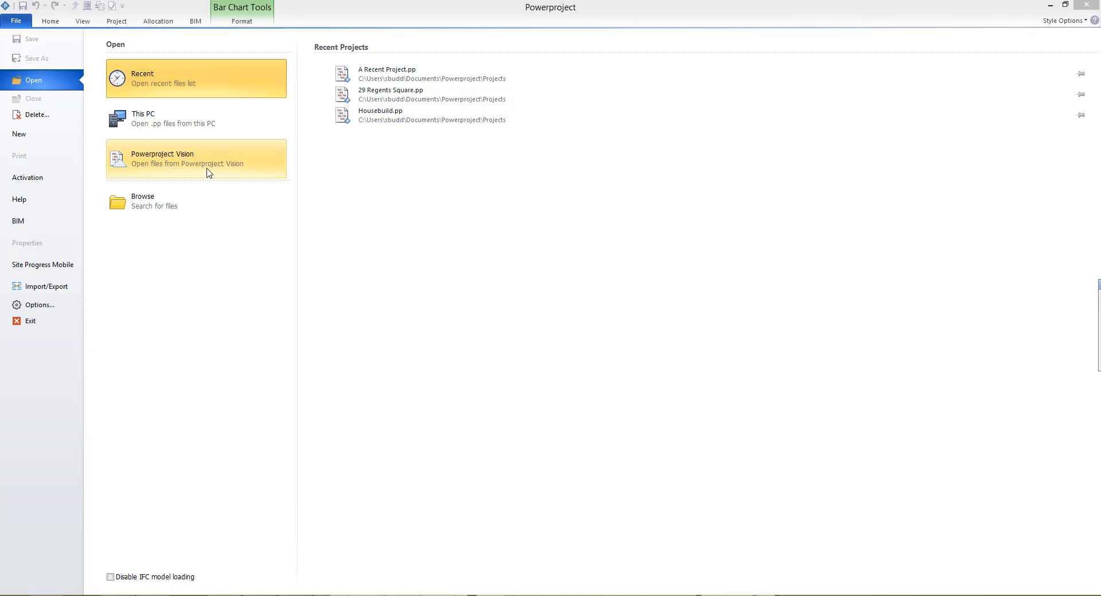
mouse_move(24, 144)
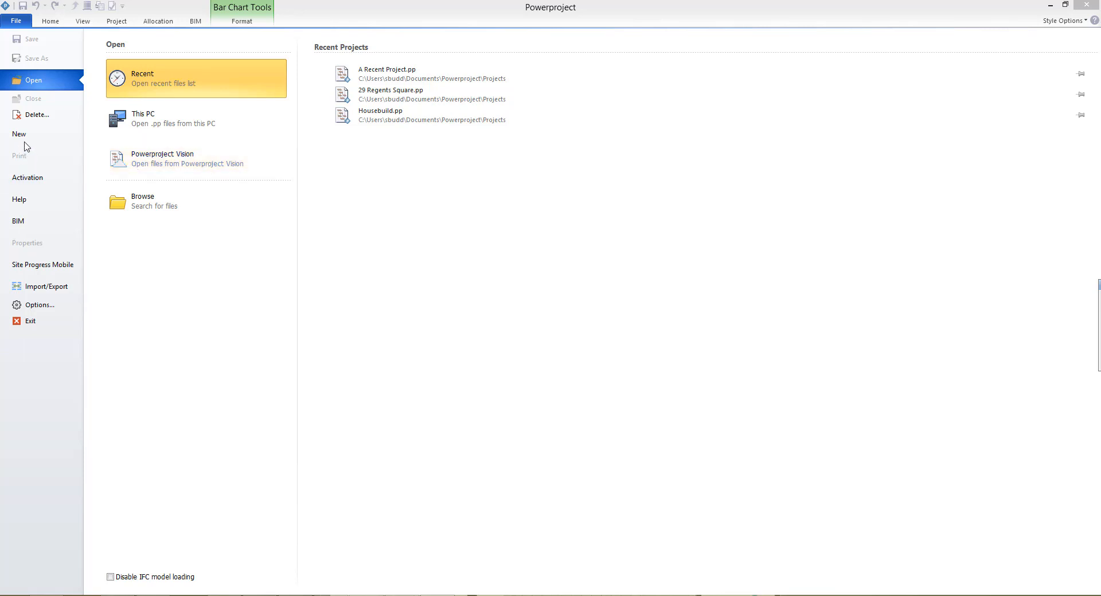
mouse_move(19, 134)
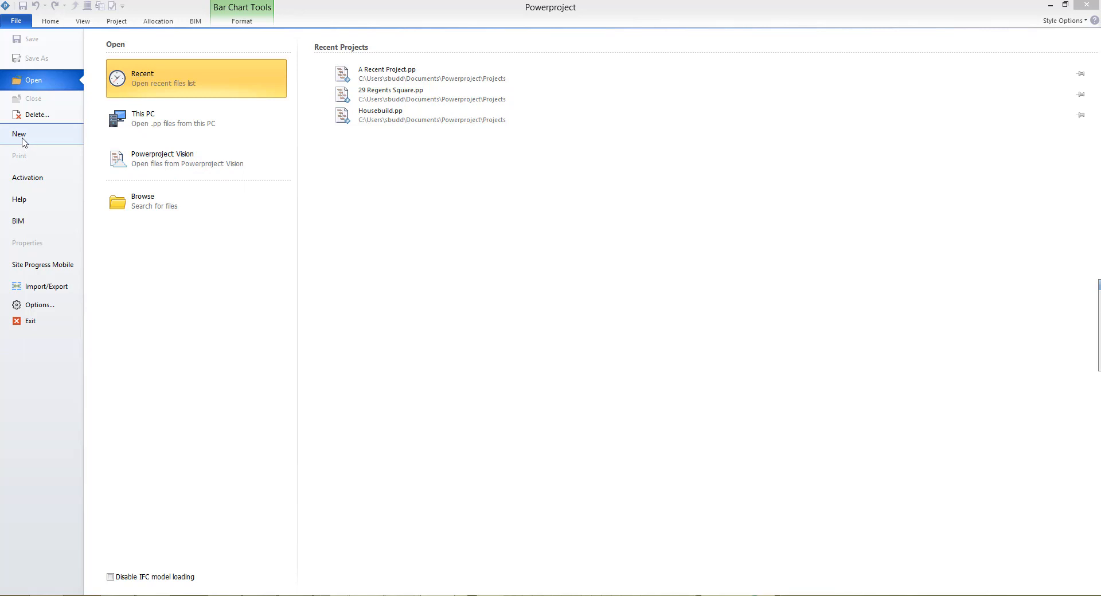
Start a new project from the File backstage, showing Available Templates with Construction Template selected
left_click(19, 134)
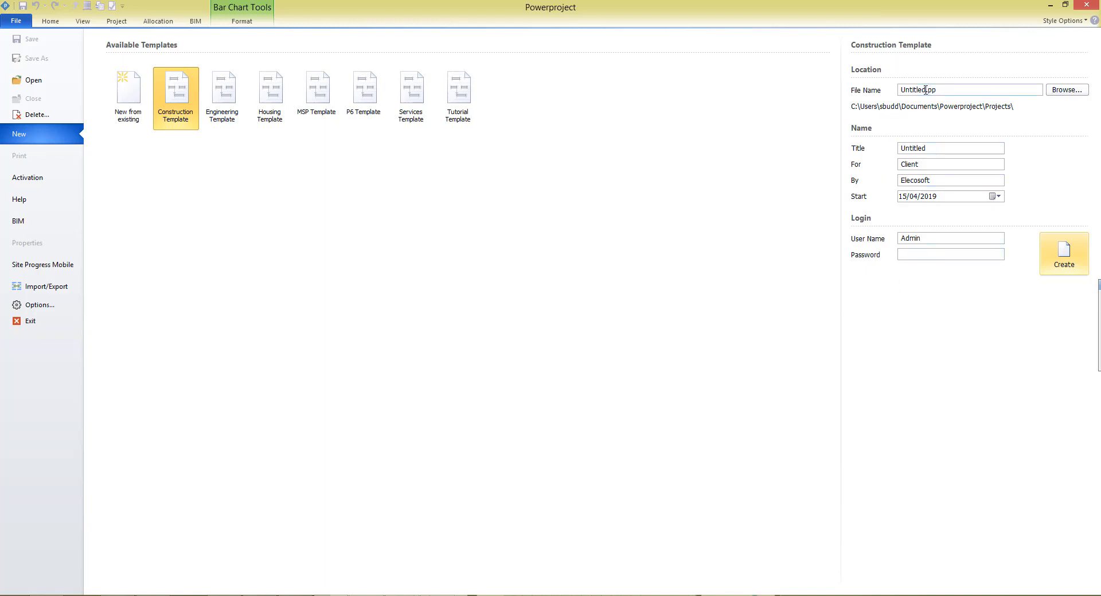
Replace the default Untitled file name with 'Training Project'
double_click(913, 90)
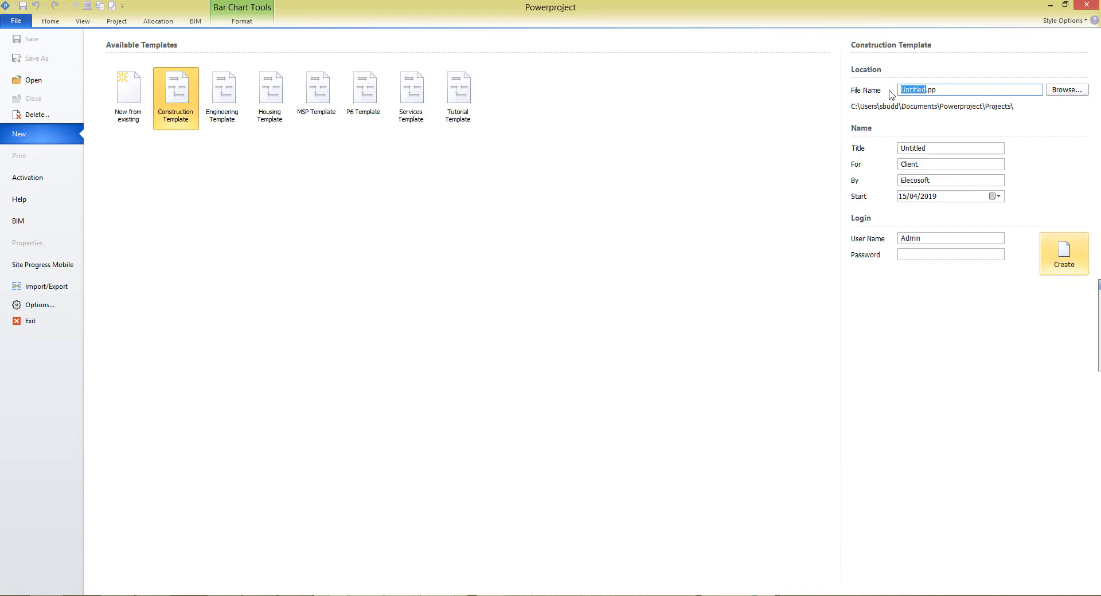
type("Tra.pp")
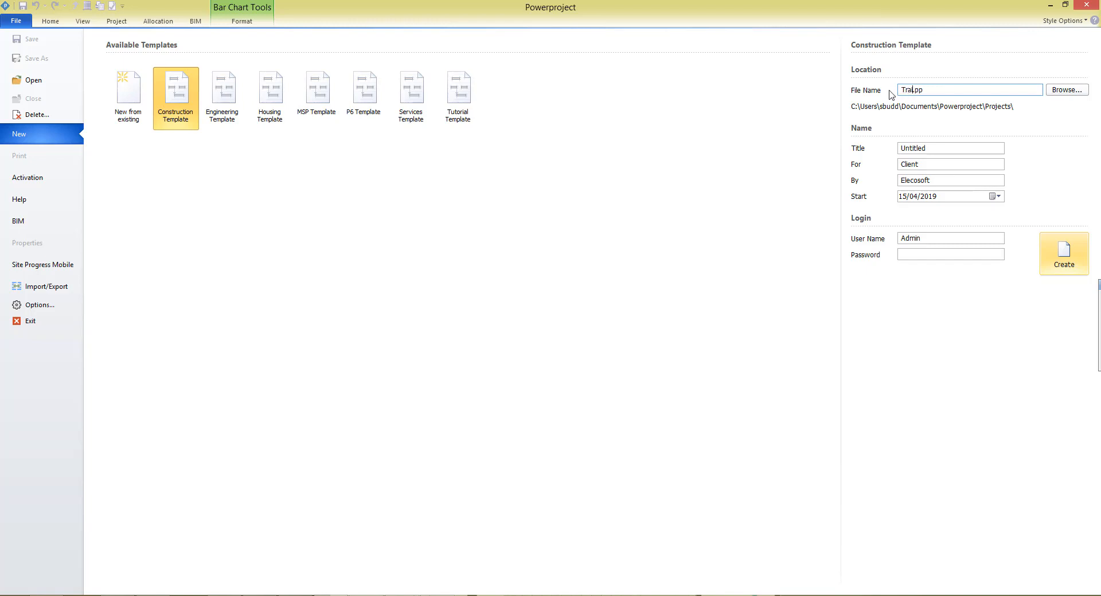
type("Training Project")
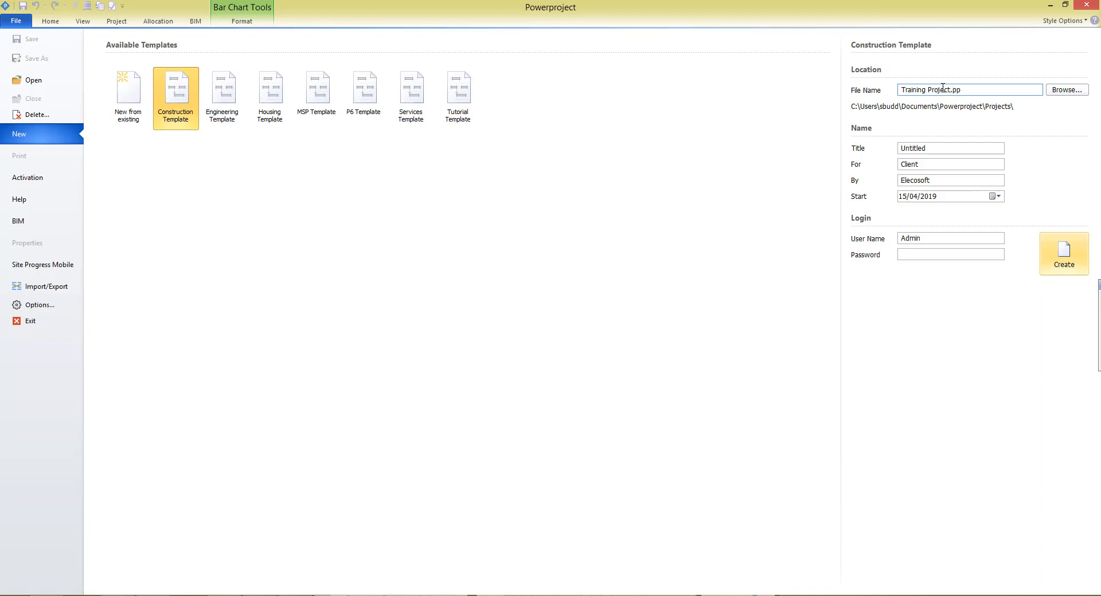
triple_click(970, 90)
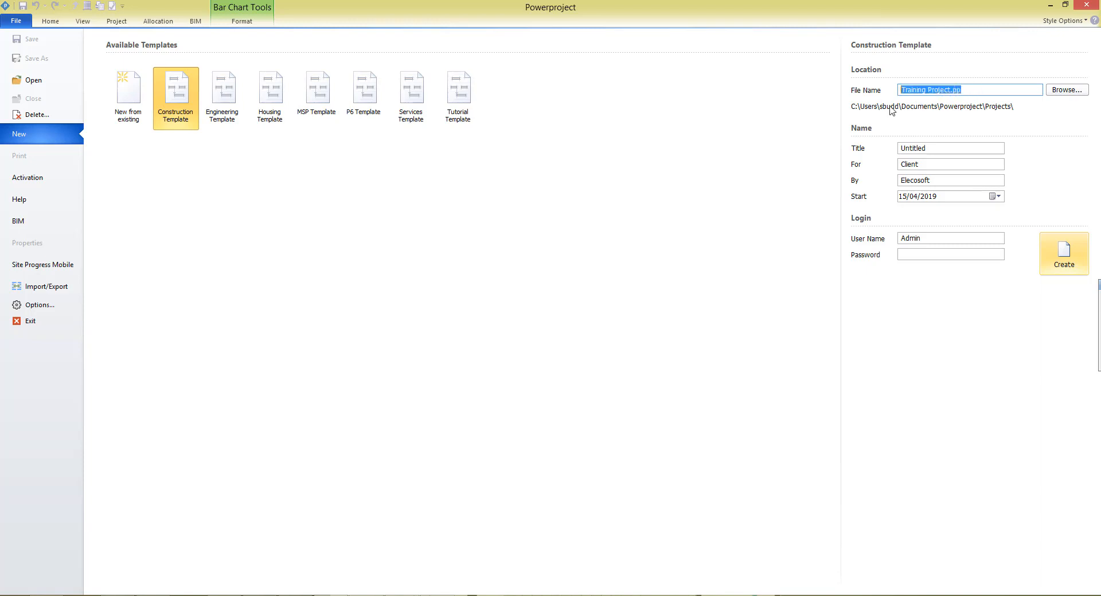
mouse_move(882, 120)
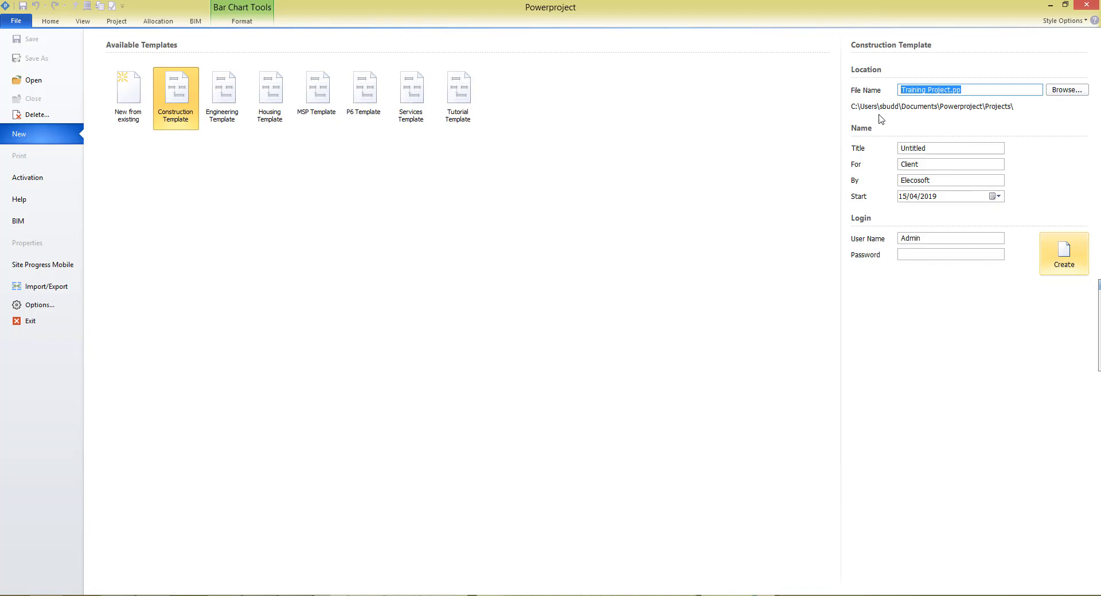
mouse_move(999, 115)
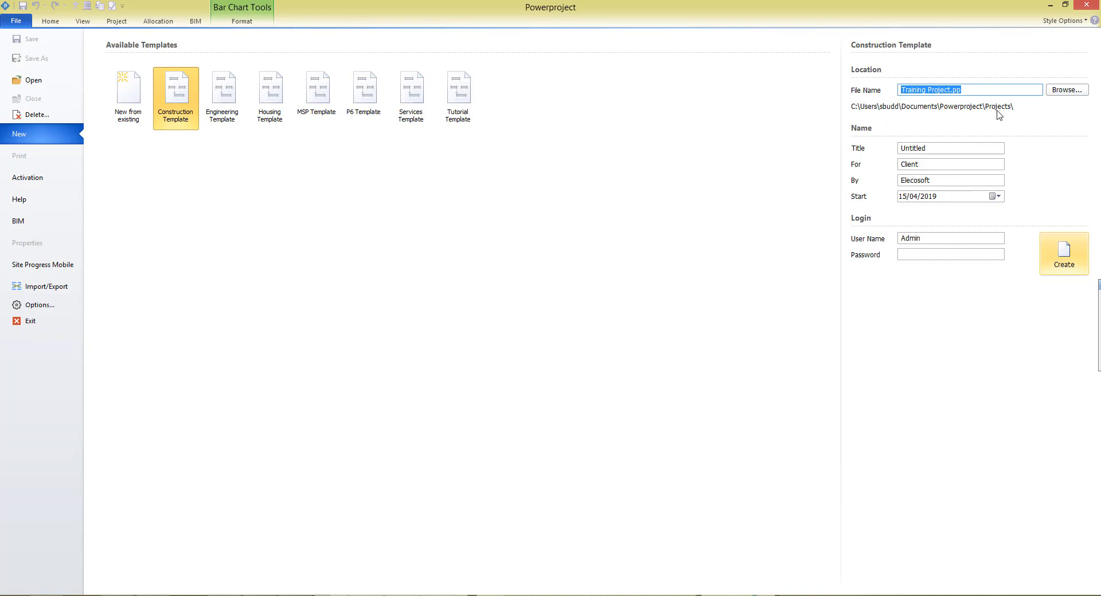
mouse_move(865, 130)
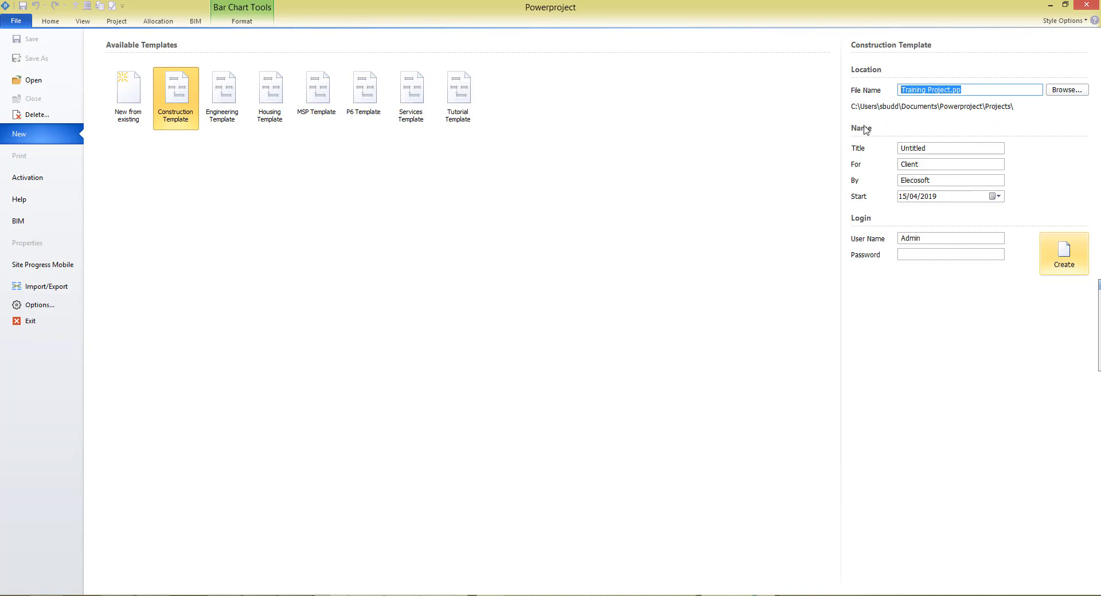
mouse_move(941, 110)
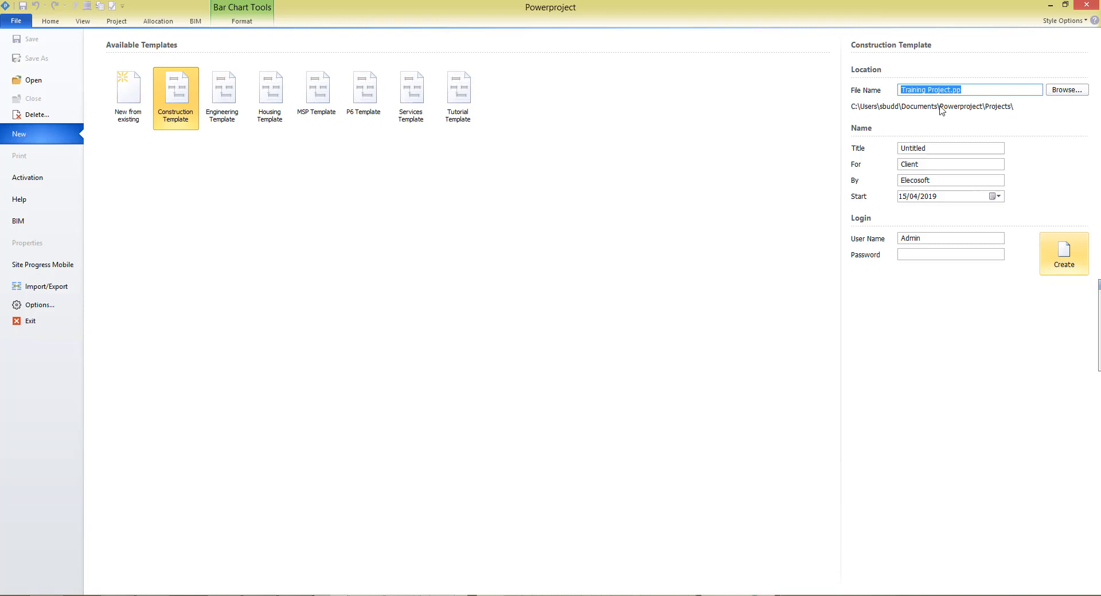
mouse_move(959, 119)
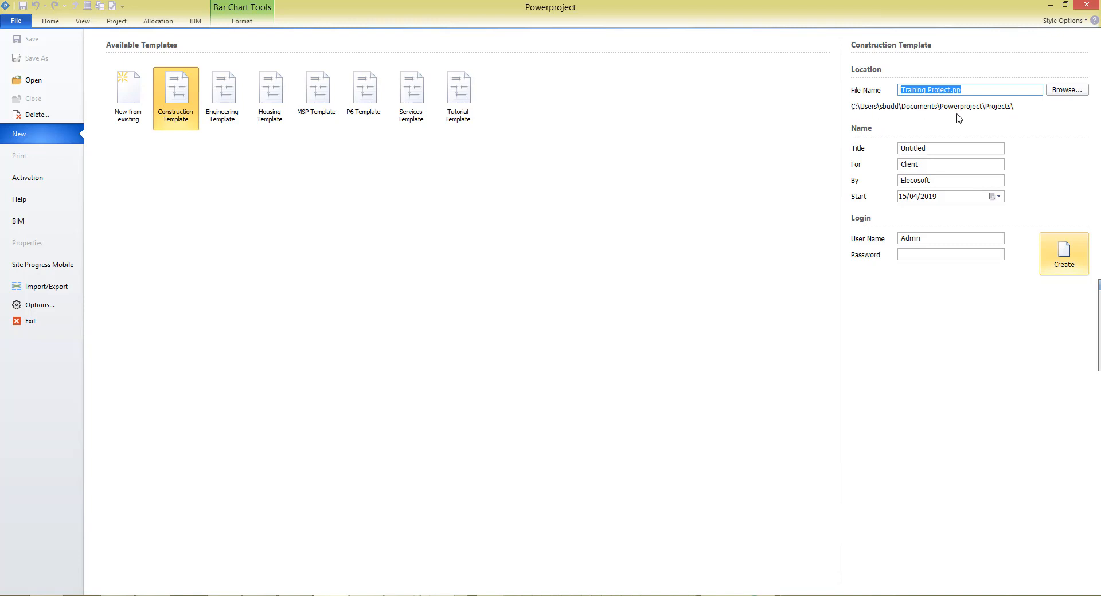
mouse_move(1001, 118)
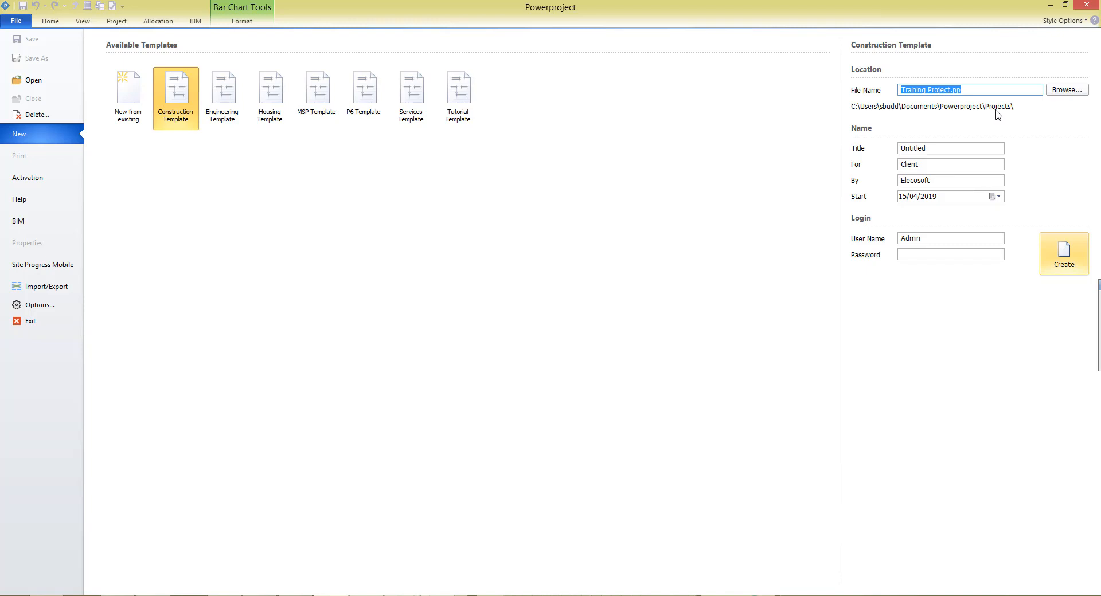
mouse_move(1062, 97)
type("T")
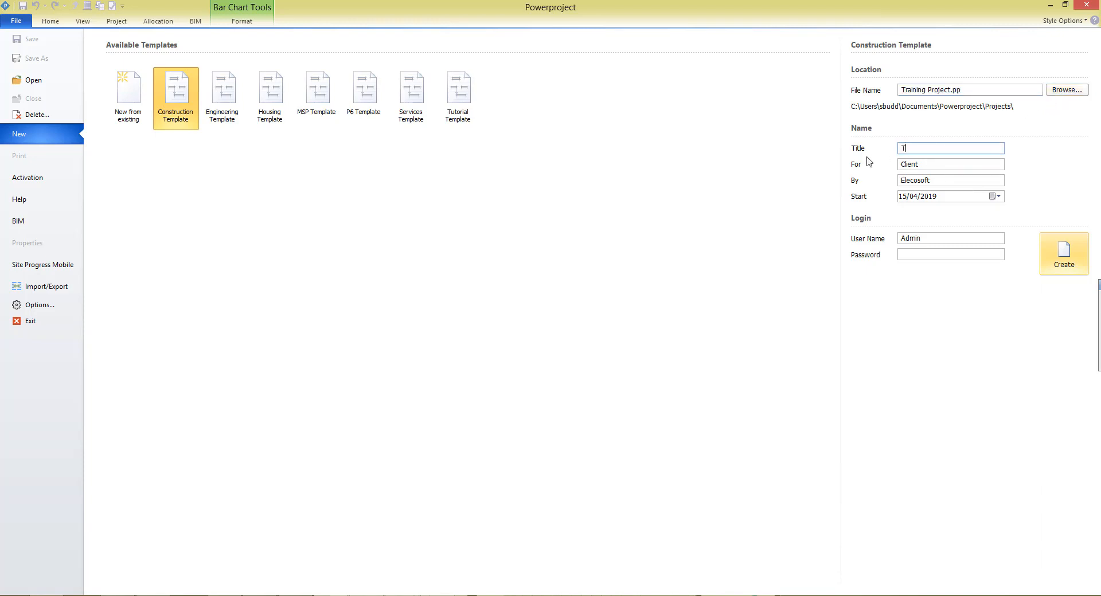
Finish the Title as 'Training Project' and select the For field's Client value
type("raining Project")
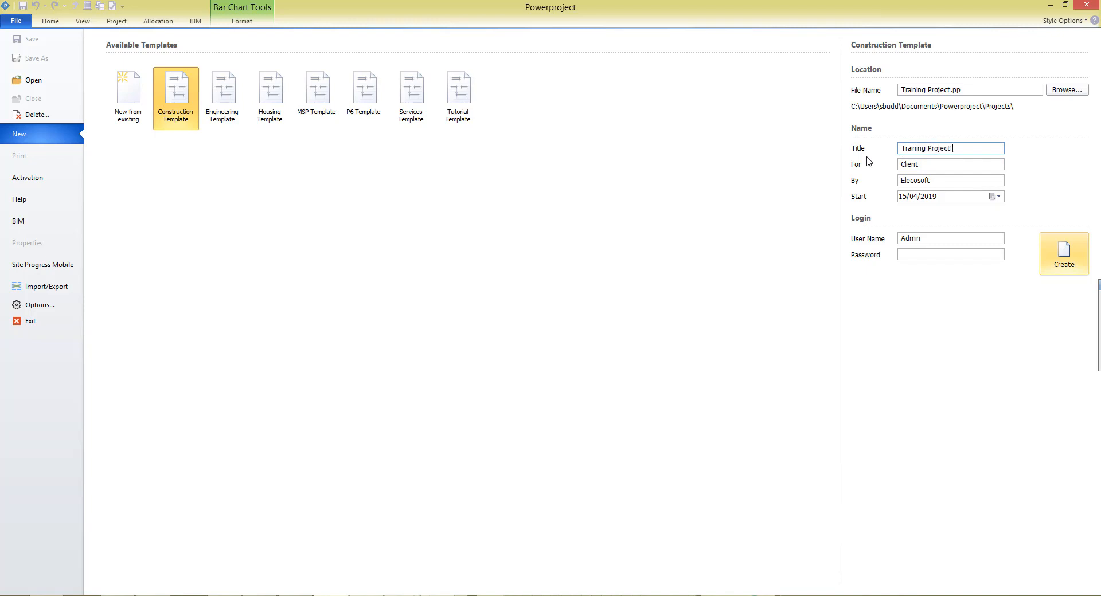
mouse_move(934, 176)
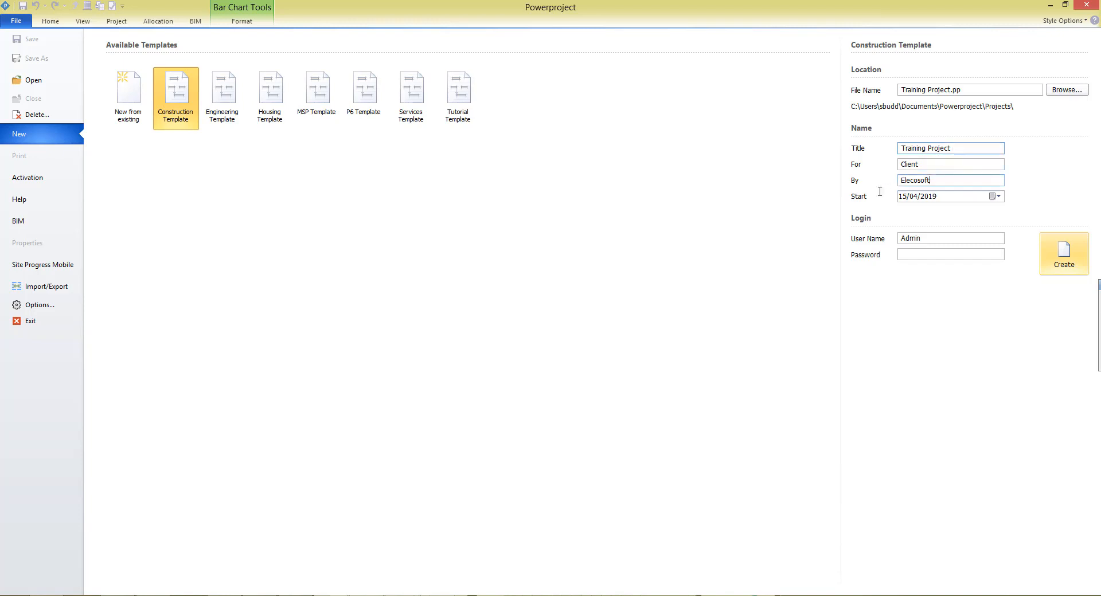
triple_click(950, 163)
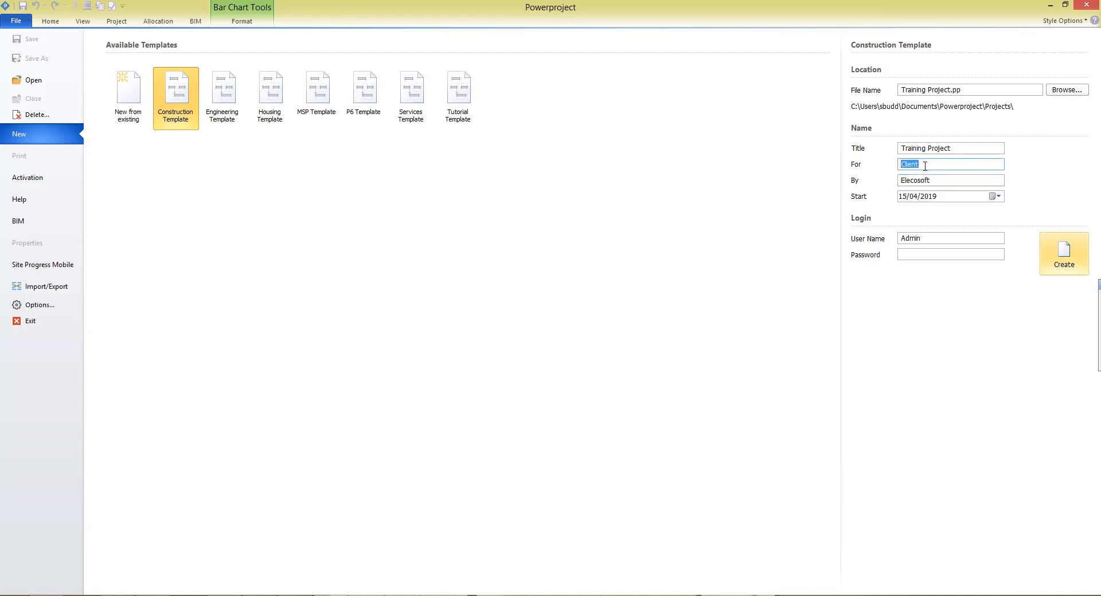
mouse_move(972, 199)
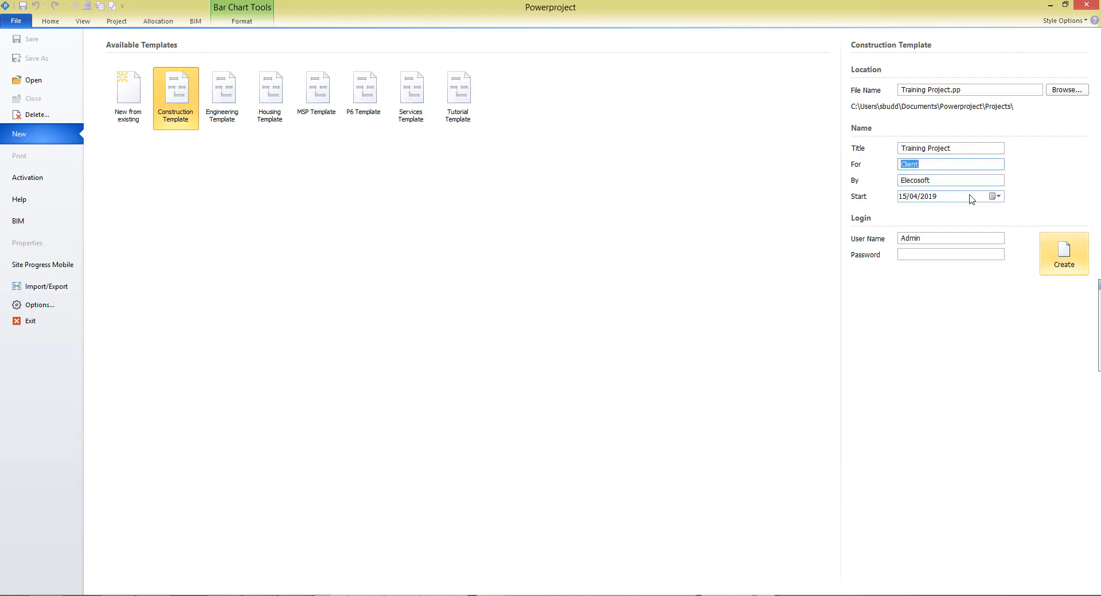
mouse_move(875, 206)
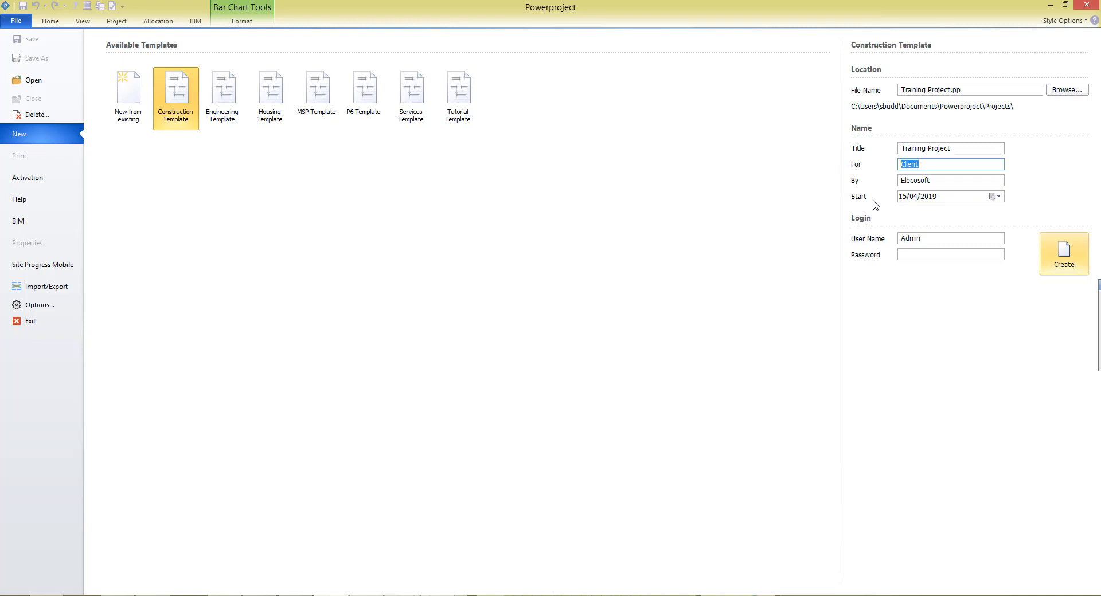
mouse_move(919, 205)
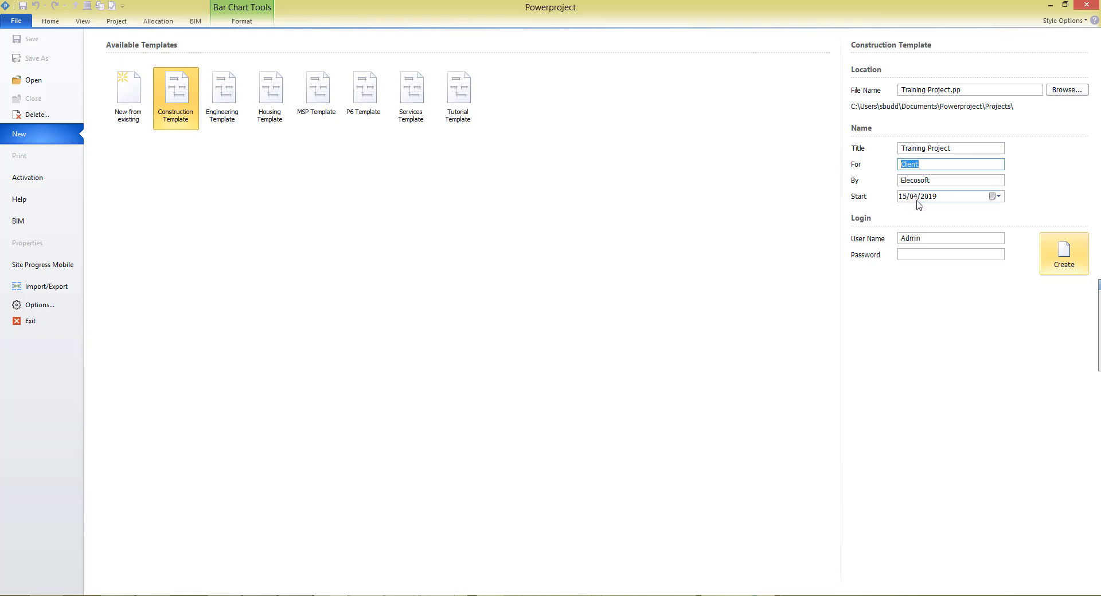
mouse_move(994, 197)
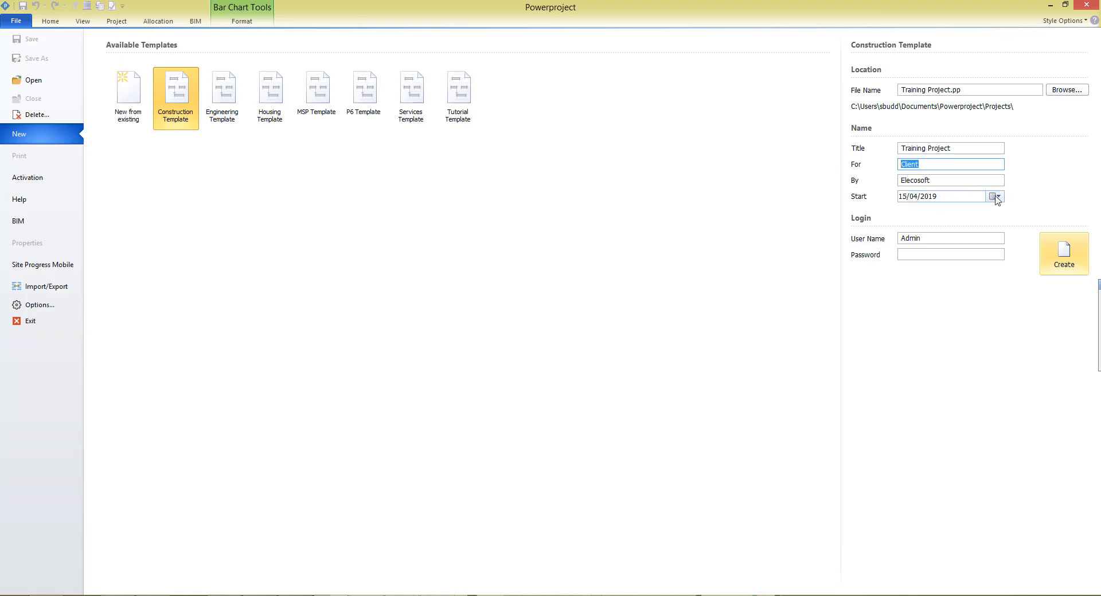
left_click(995, 196)
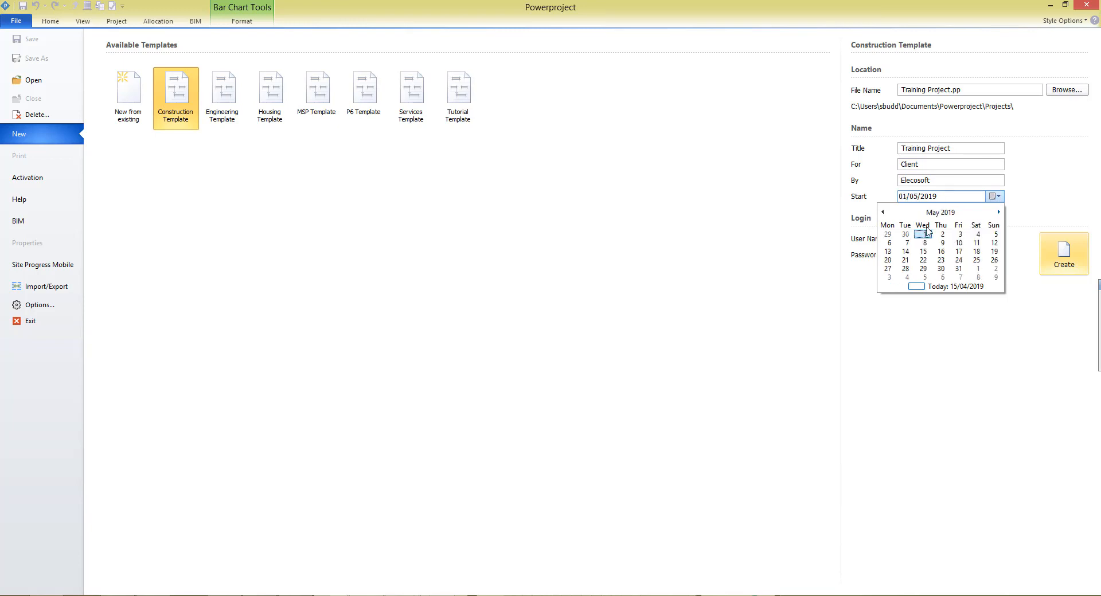
left_click(885, 212)
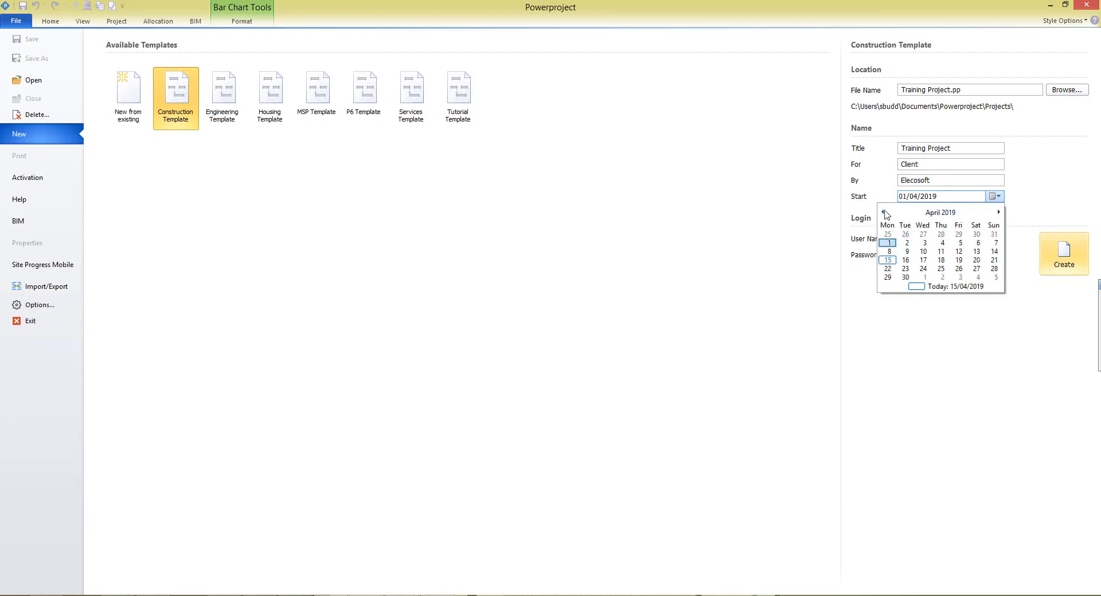
left_click(884, 212)
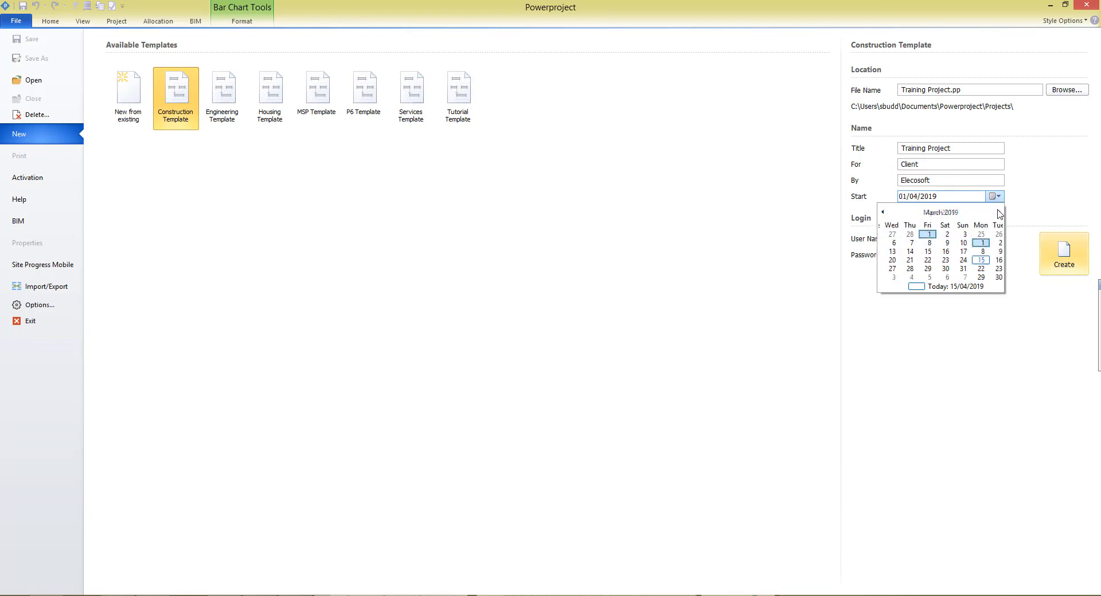
left_click(998, 212)
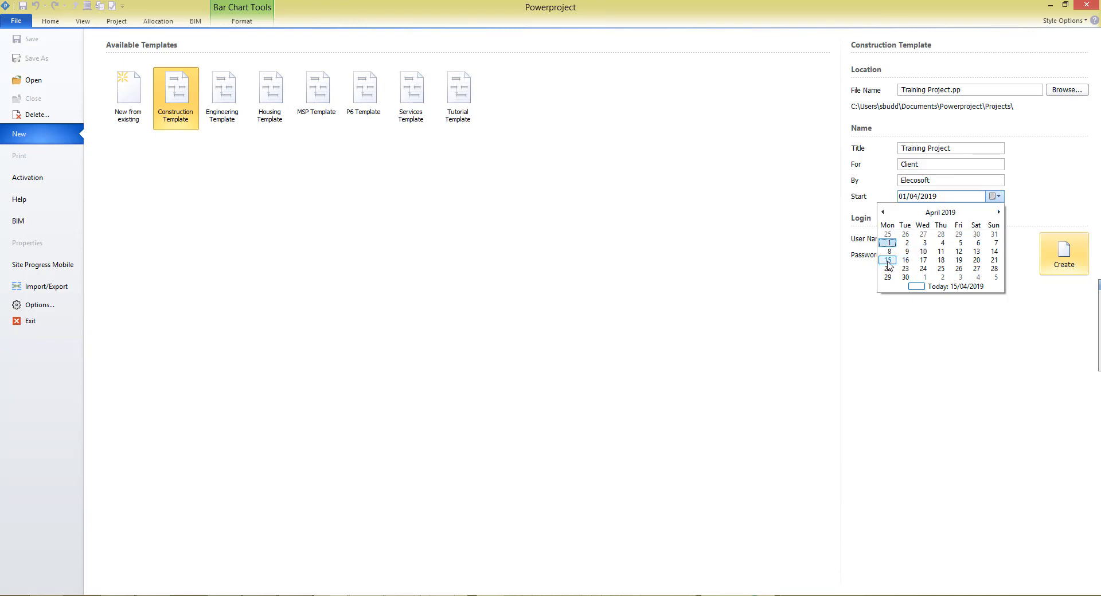
left_click(888, 259)
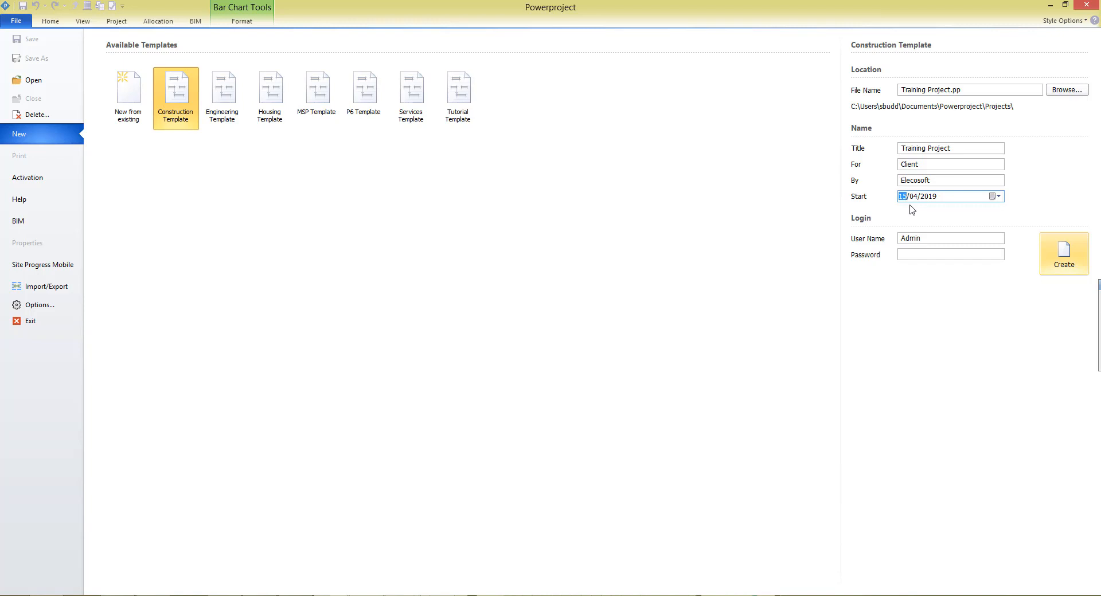
mouse_move(927, 211)
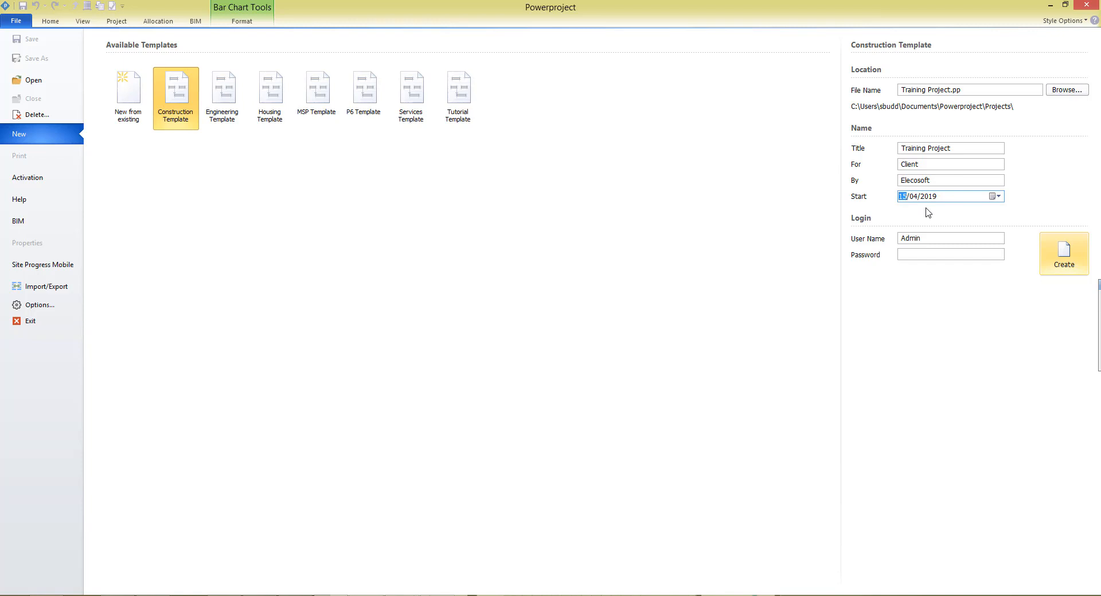
mouse_move(866, 229)
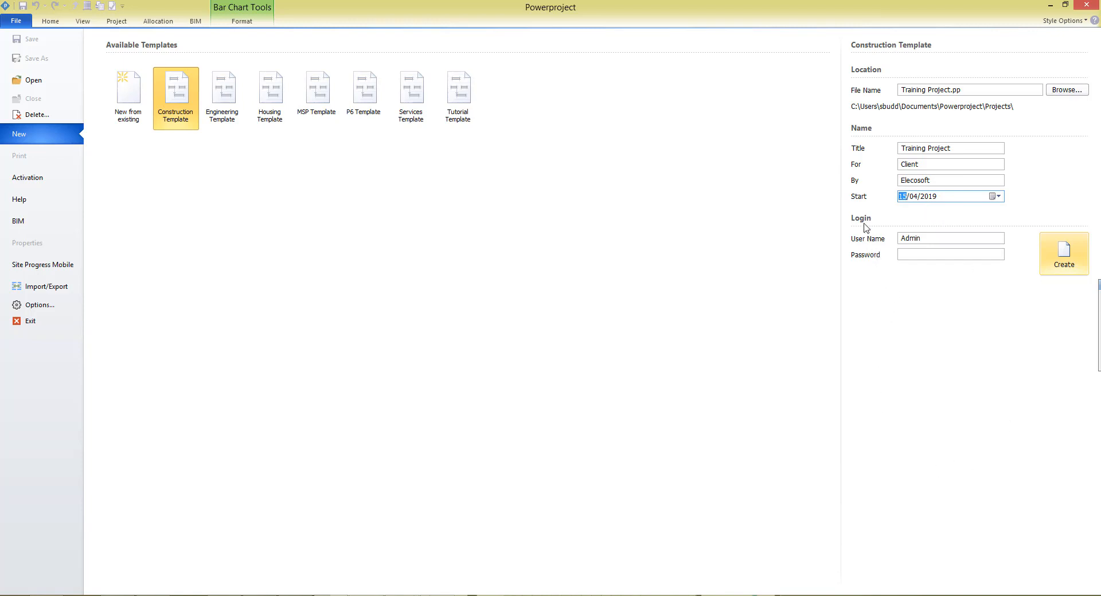
mouse_move(889, 266)
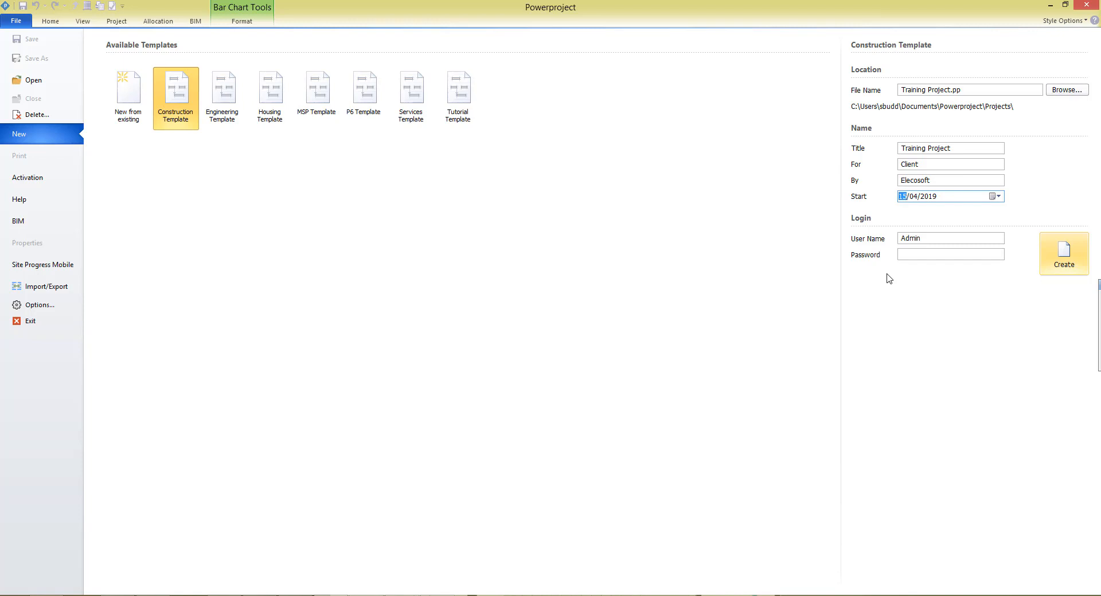
Keep the user name Admin and create the Training Project
left_click(950, 238)
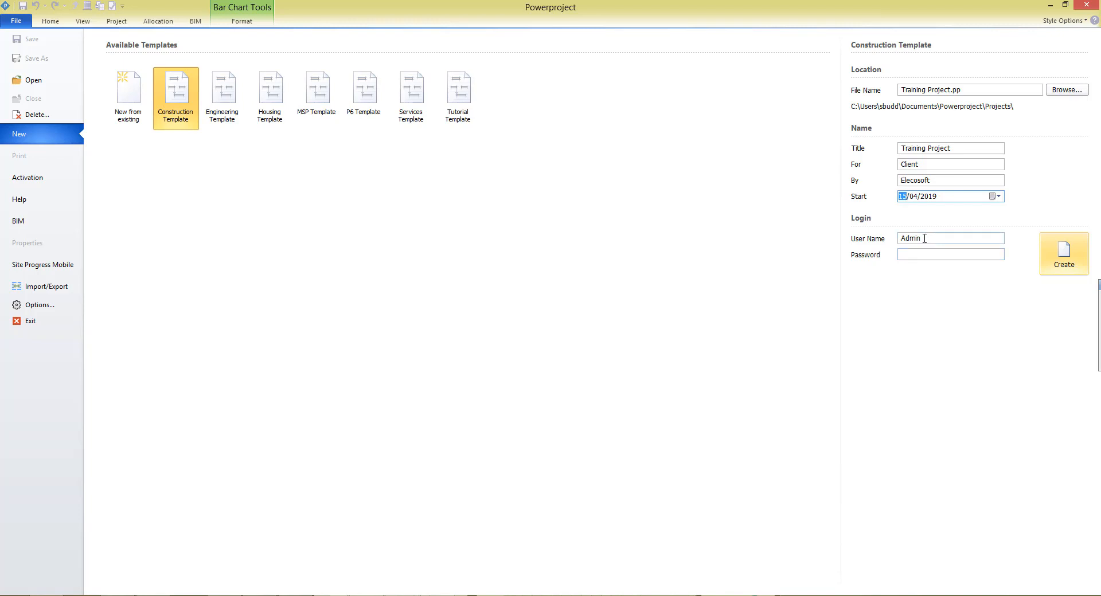
triple_click(948, 238)
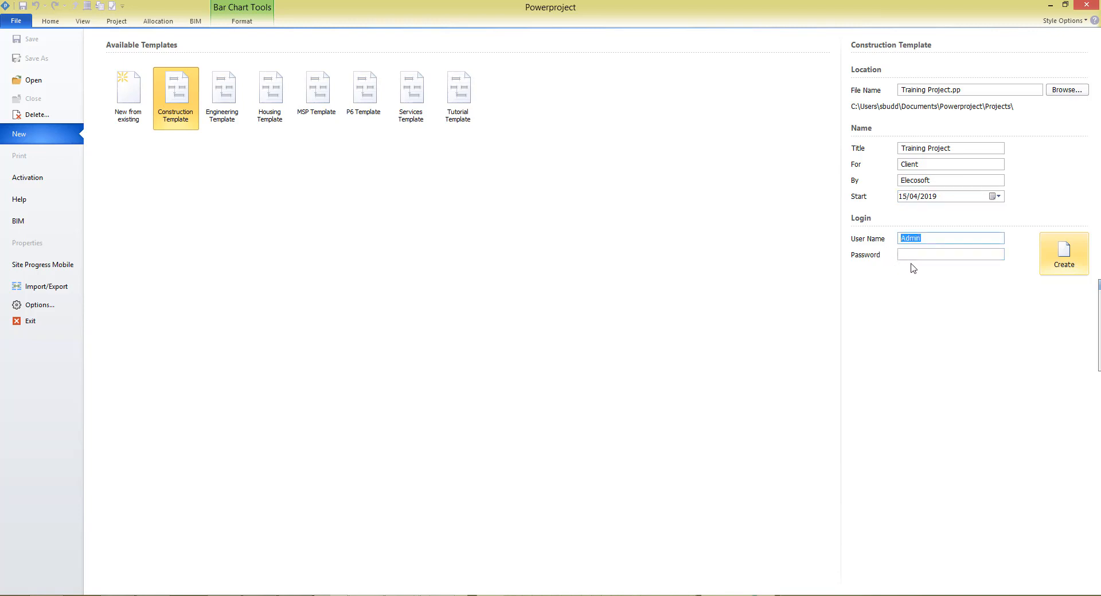
mouse_move(1062, 255)
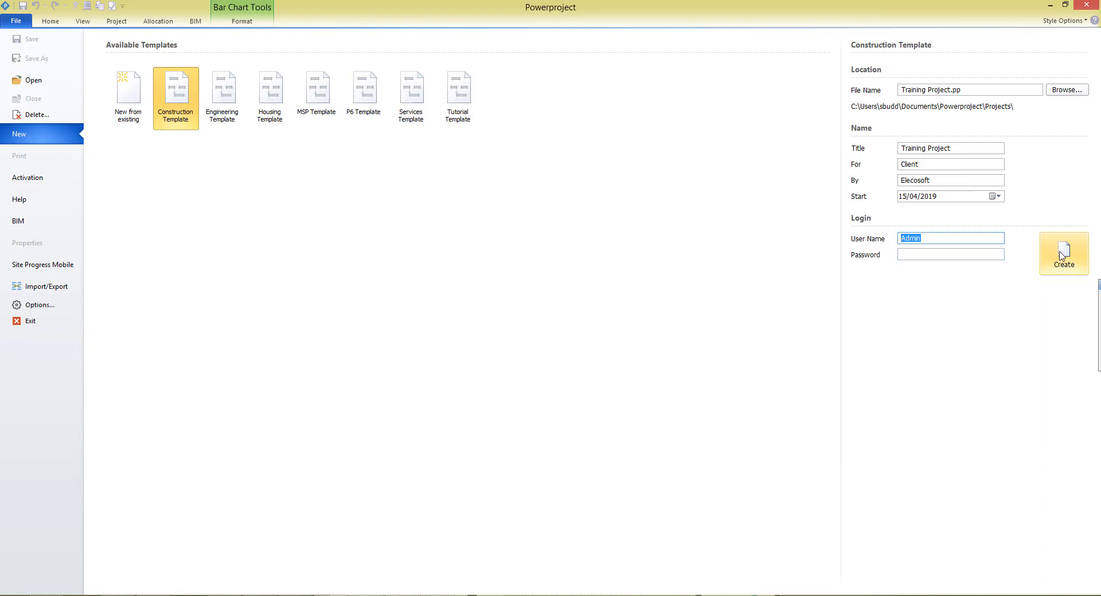
left_click(1064, 254)
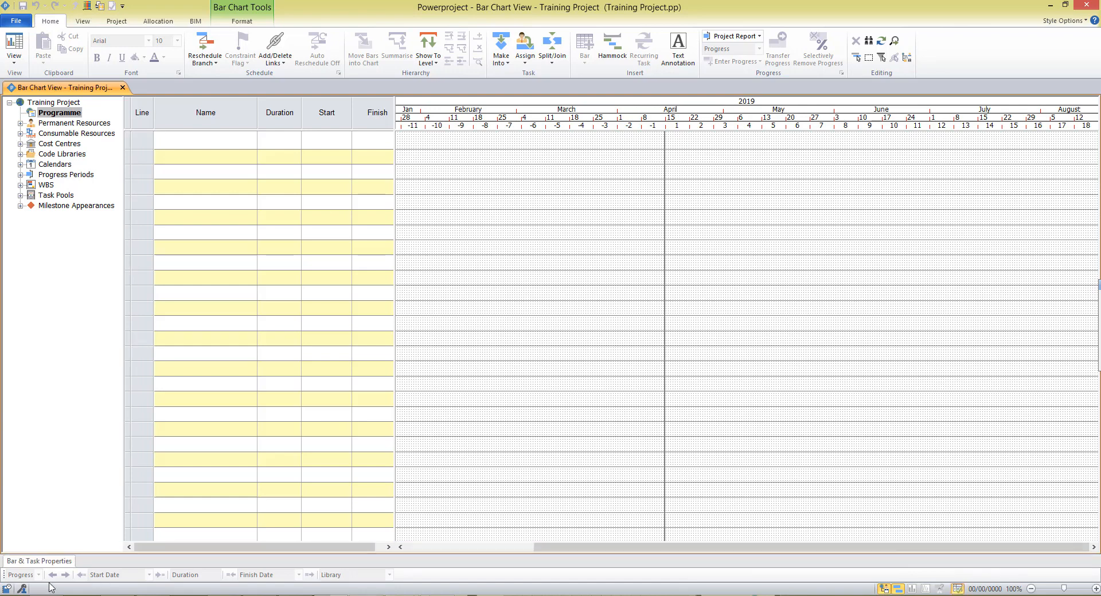
Expand the Bar & Task Properties pane beneath the empty bar chart
left_click(39, 561)
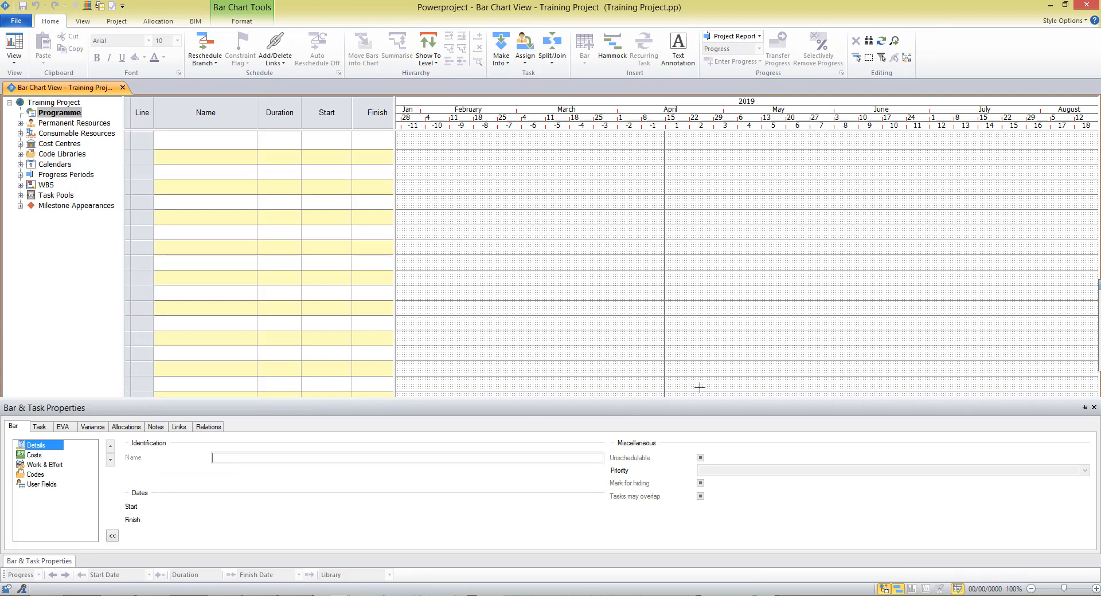
mouse_move(961, 465)
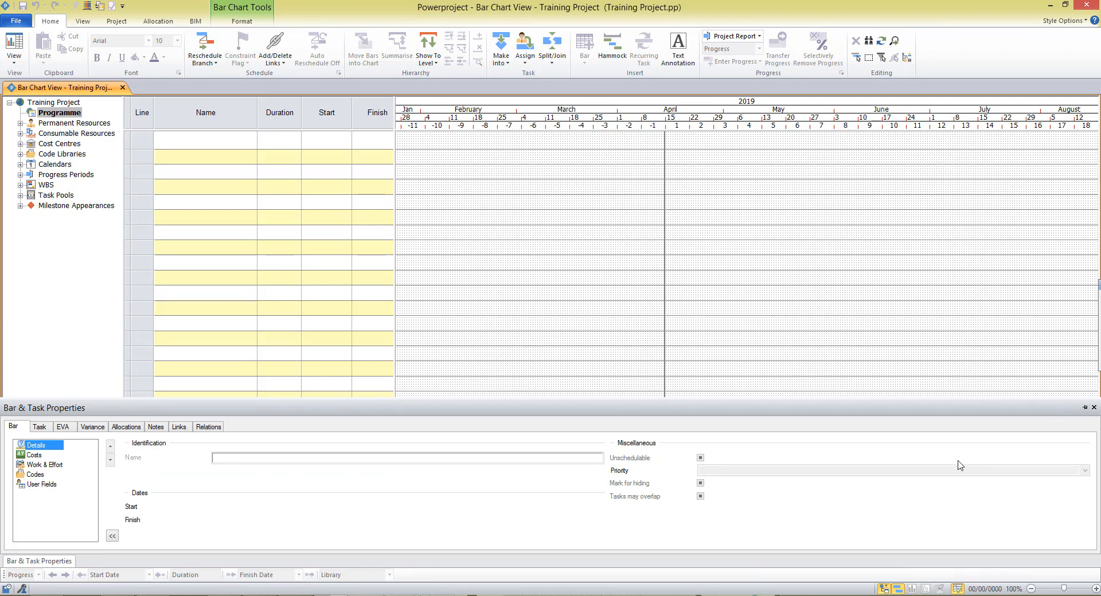
mouse_move(770, 491)
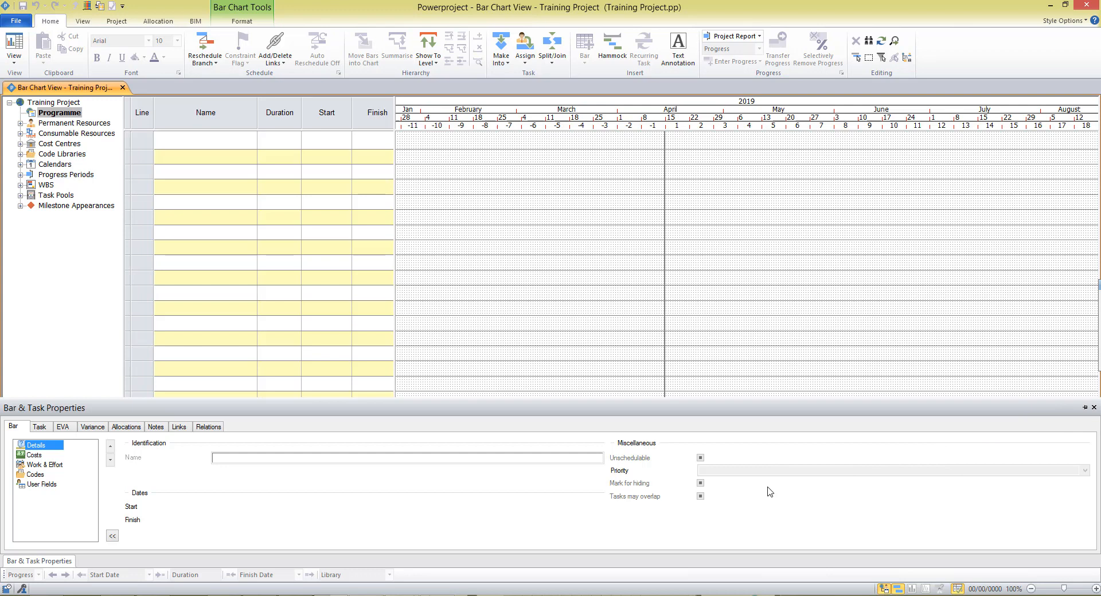
mouse_move(800, 480)
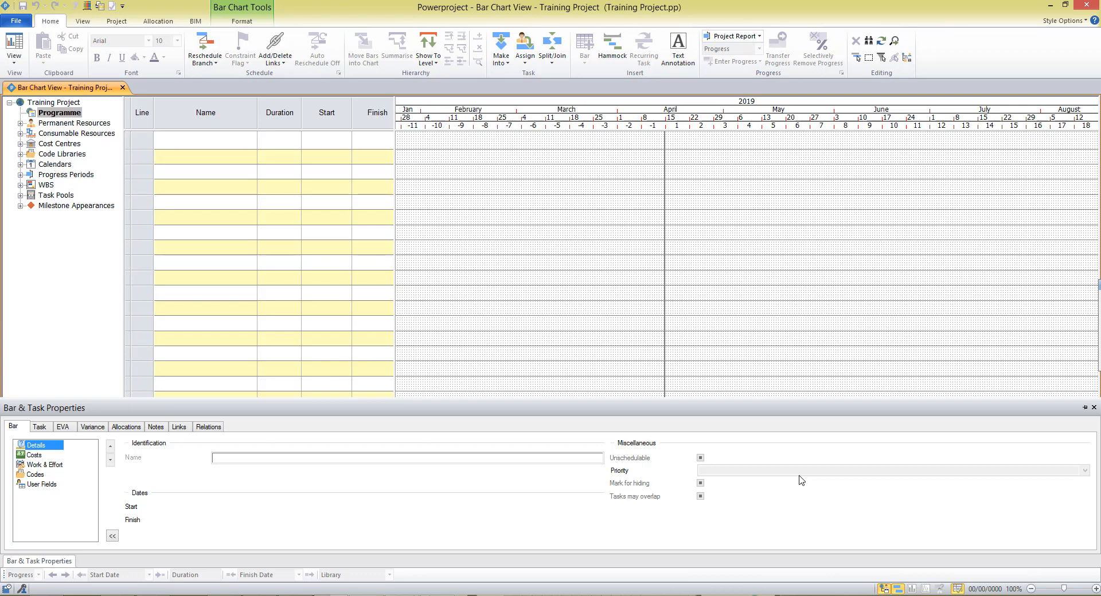
mouse_move(19, 282)
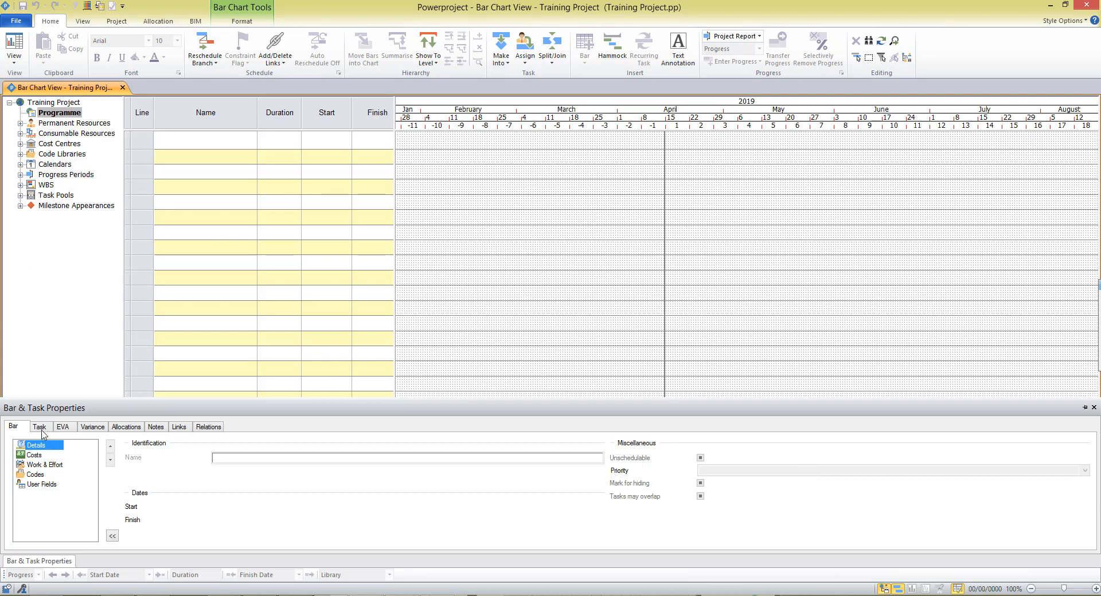
mouse_move(163, 449)
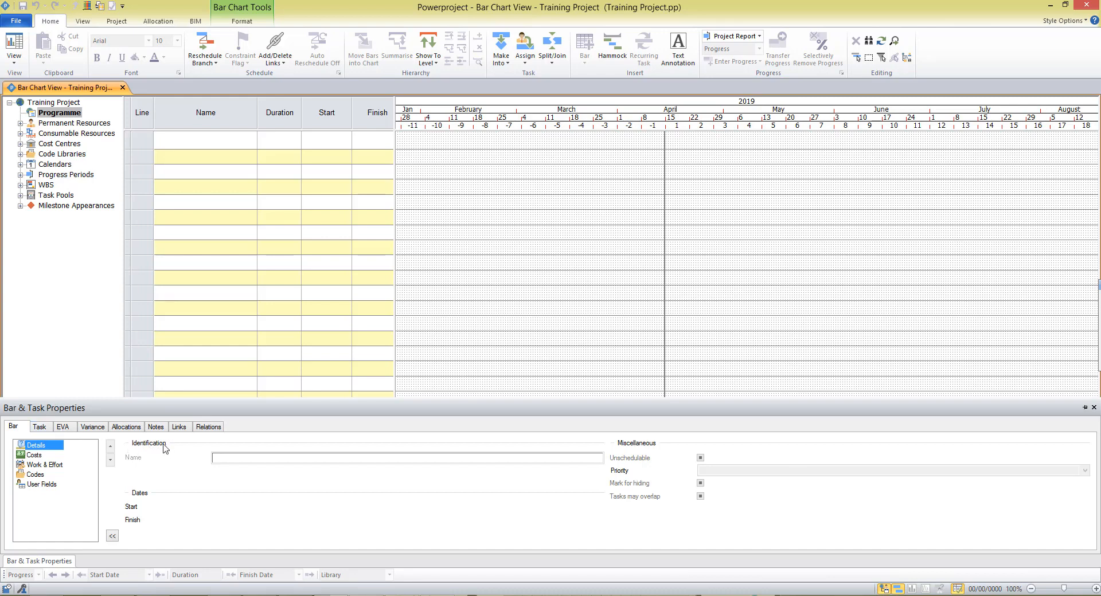
mouse_move(167, 440)
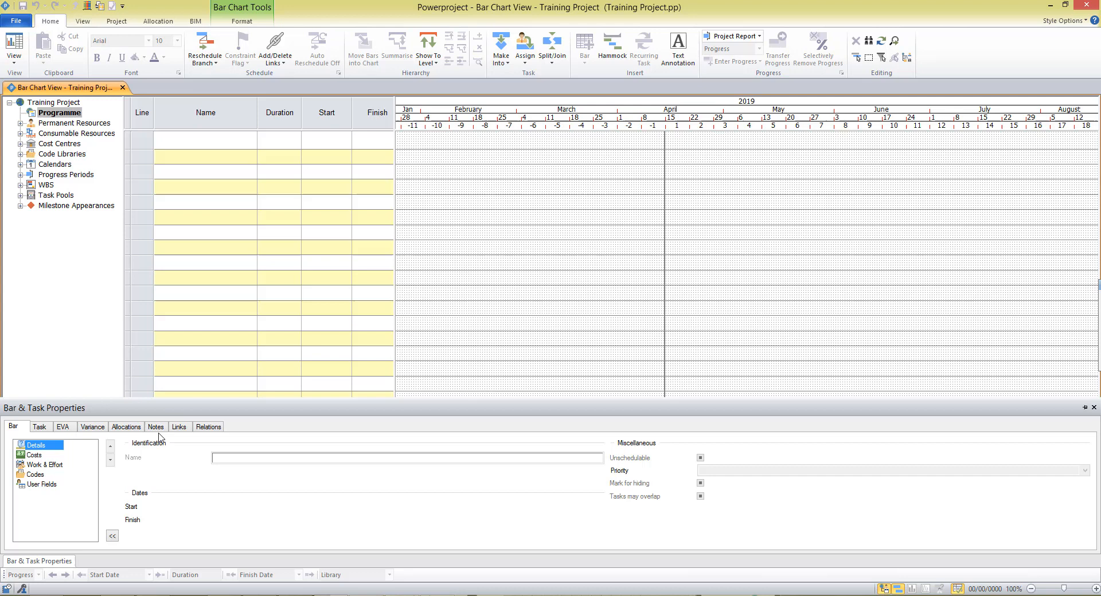
mouse_move(478, 518)
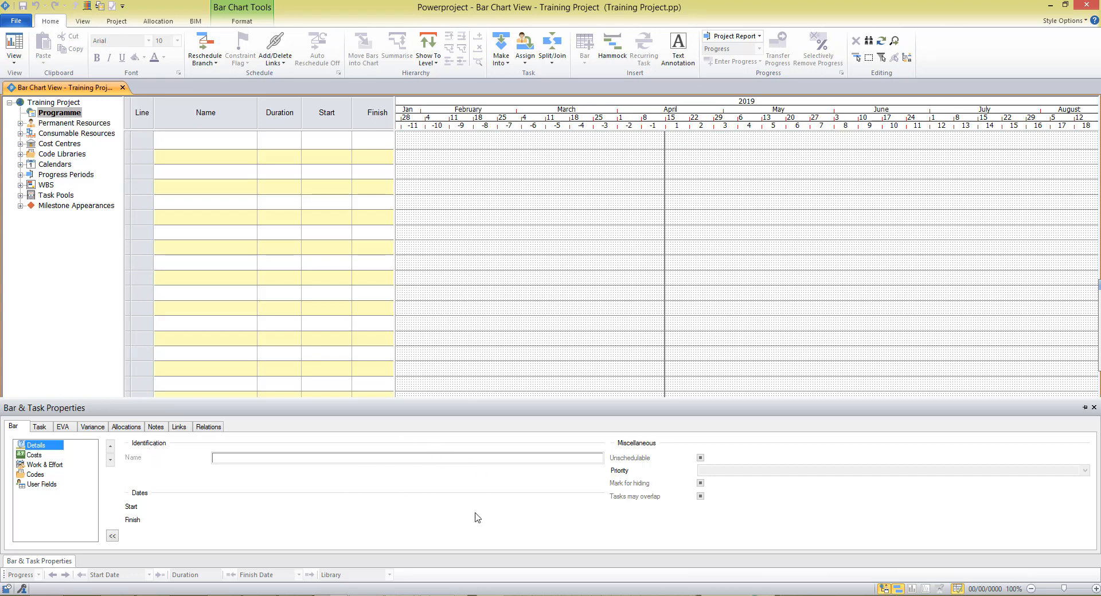
mouse_move(491, 490)
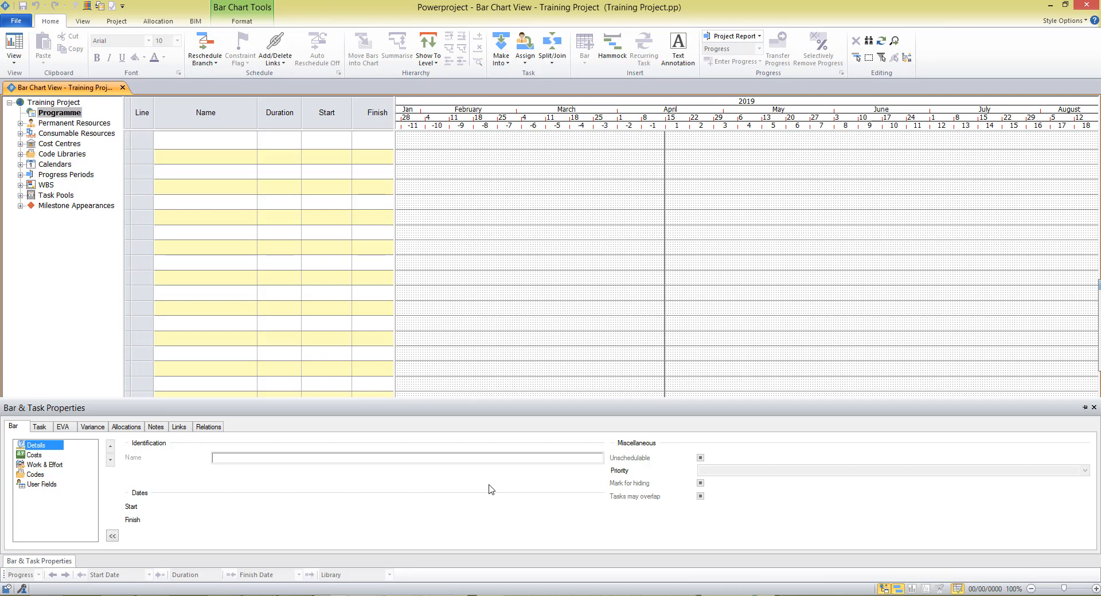
mouse_move(1091, 411)
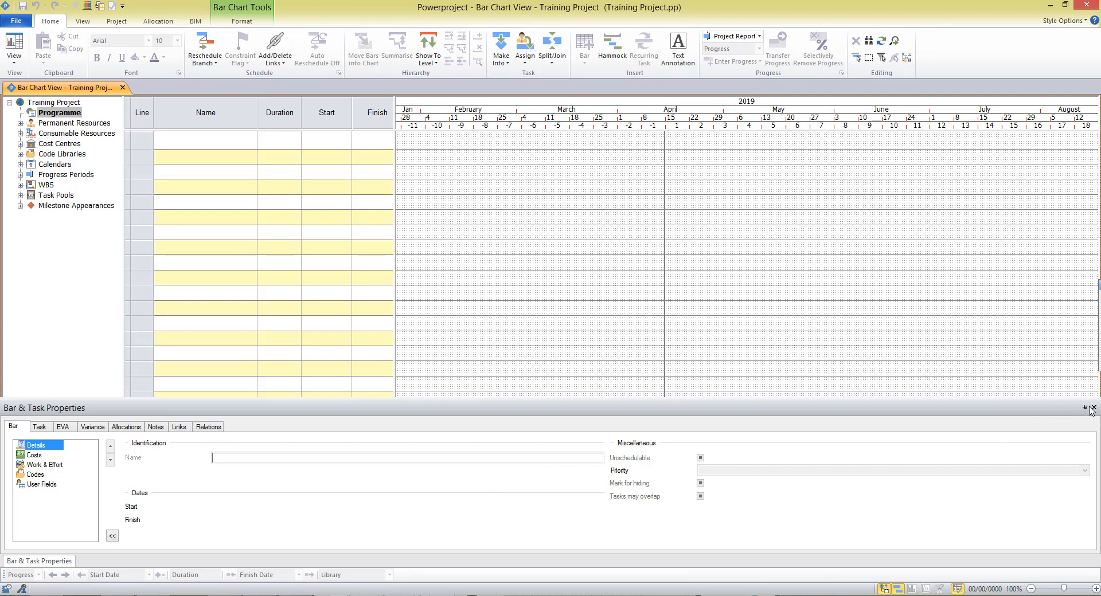
mouse_move(1091, 408)
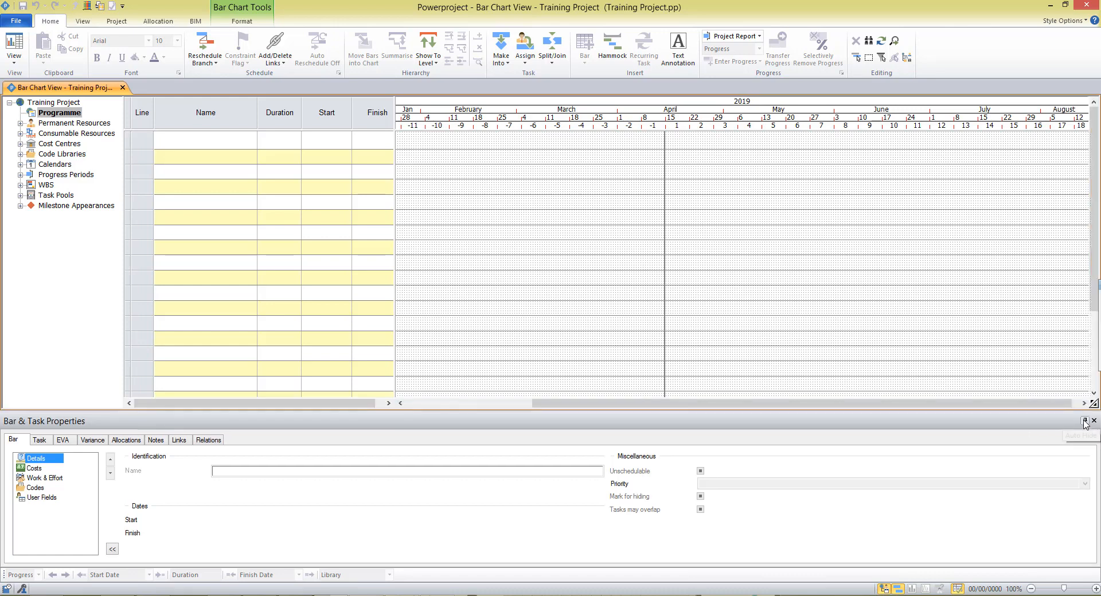
Set the Bar & Task Properties pane to auto-hide so the bar chart fills the window
left_click(1092, 422)
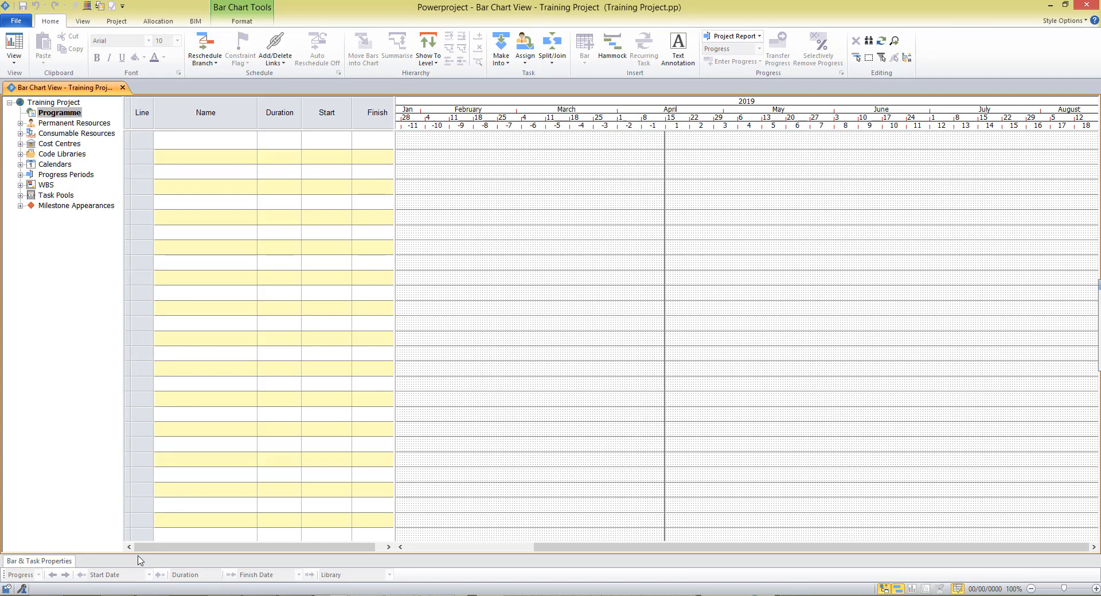
mouse_move(28, 553)
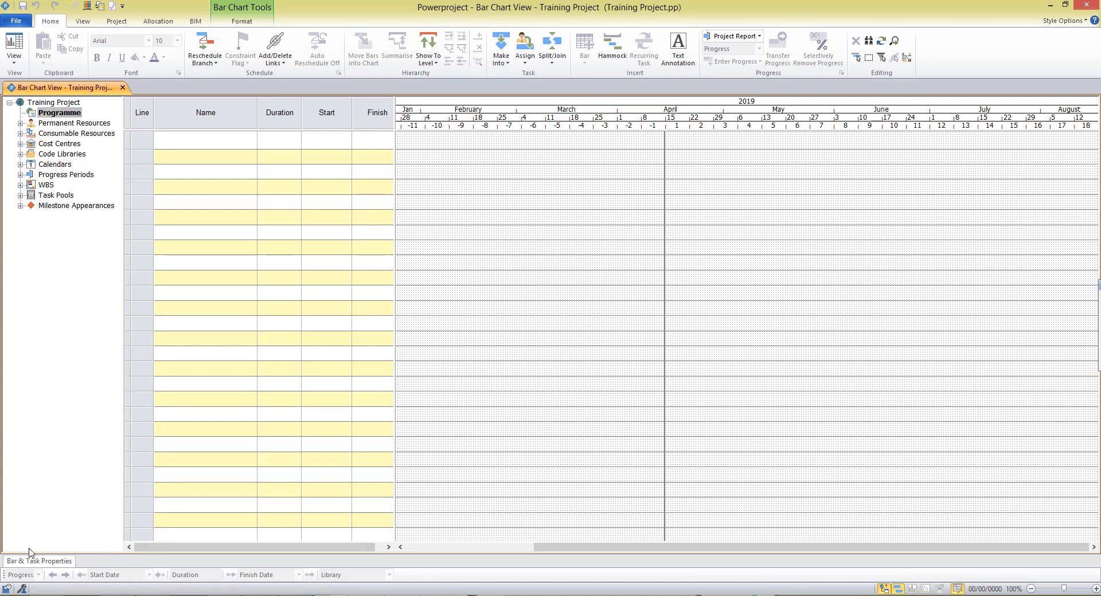
left_click(39, 560)
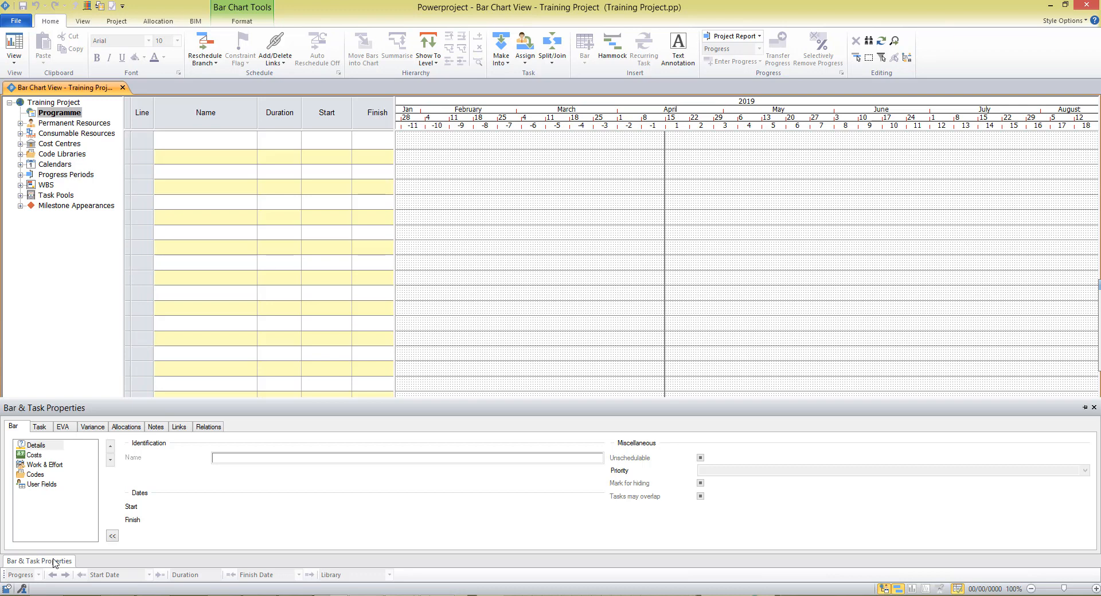
mouse_move(523, 319)
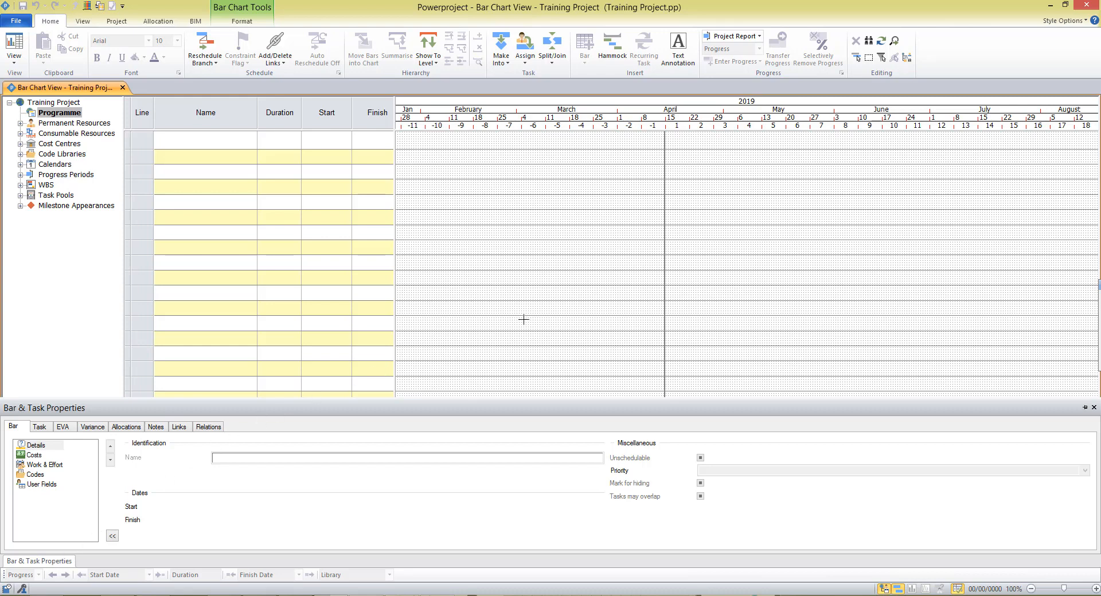
left_click(1095, 408)
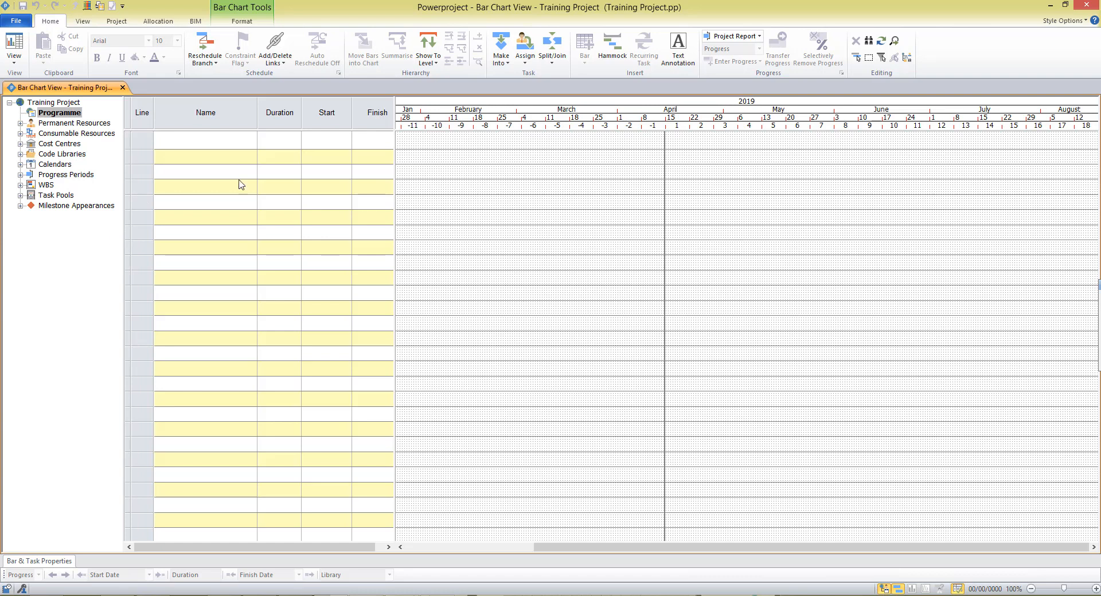
mouse_move(42, 264)
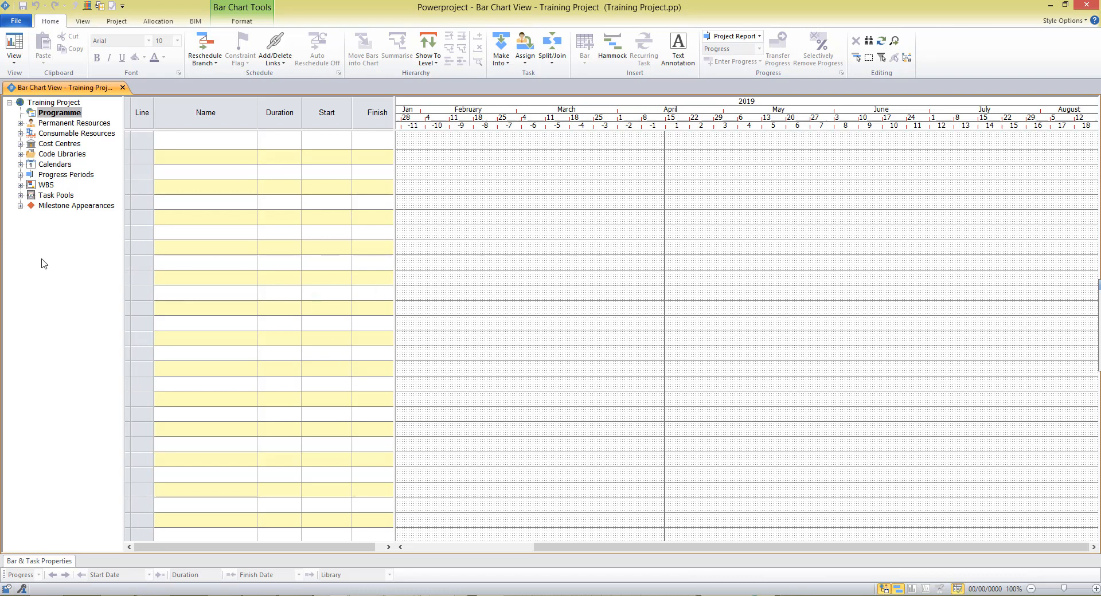
mouse_move(122, 254)
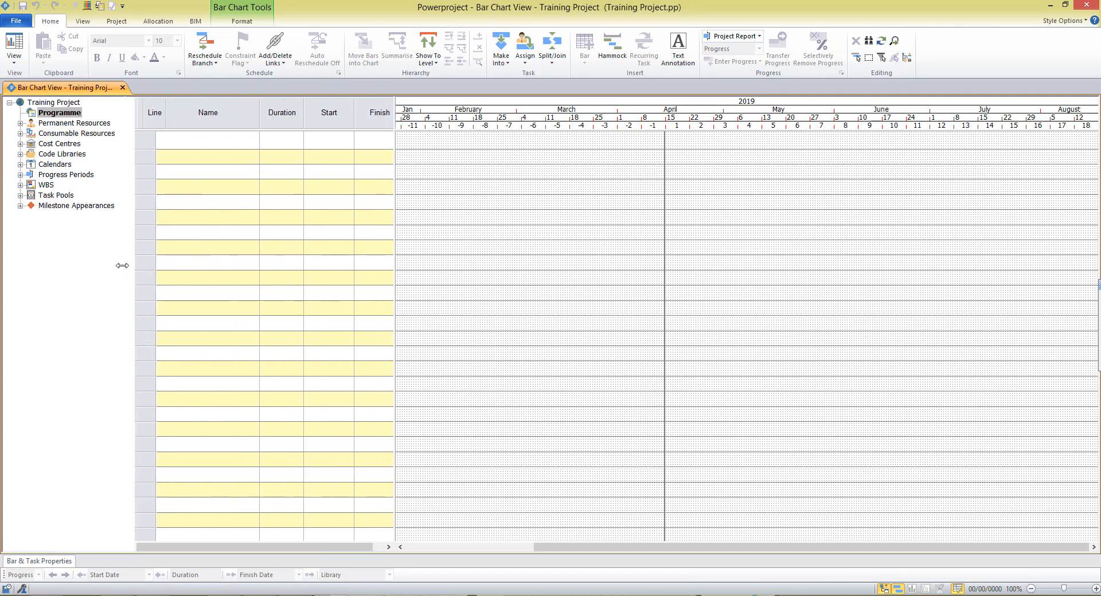
Drag the splitters to widen the project outline and task table, pushing the chart right
left_click_drag(392, 265, 484, 266)
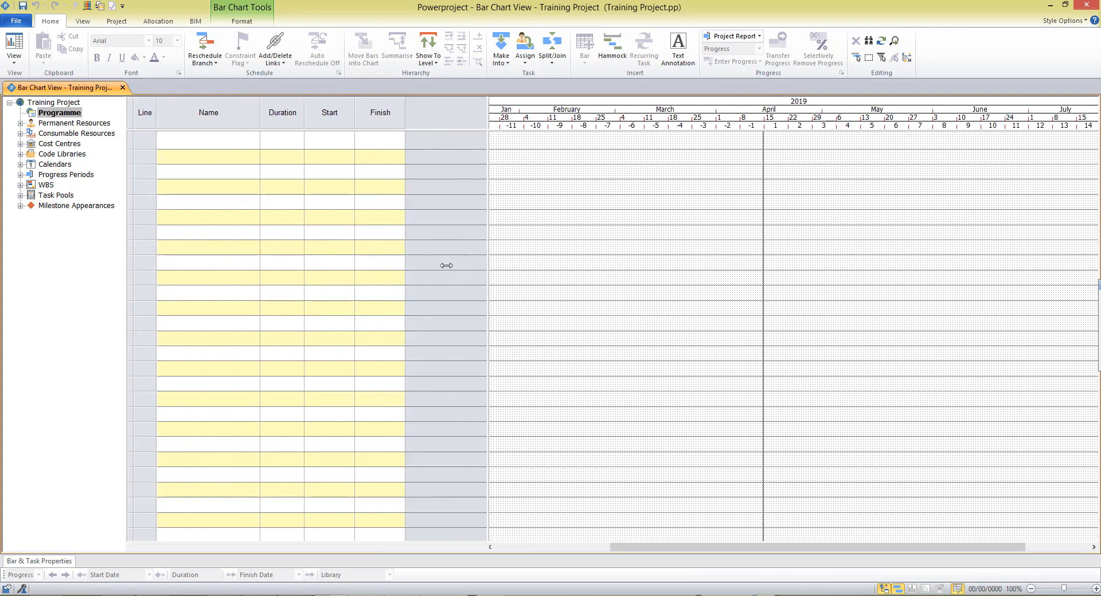
left_click_drag(447, 266, 127, 262)
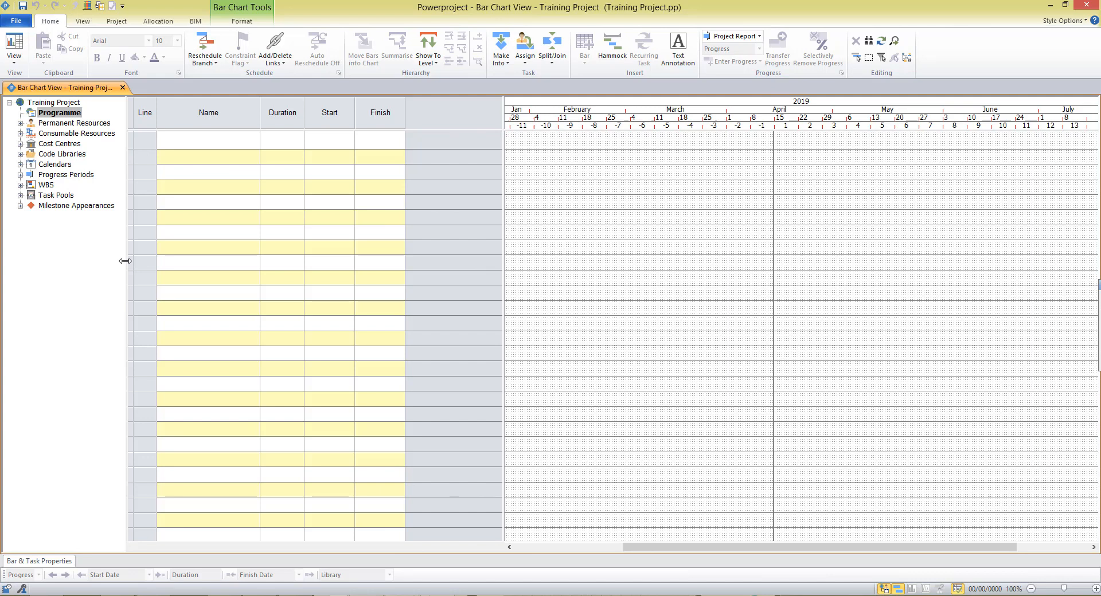
left_click_drag(125, 260, 232, 266)
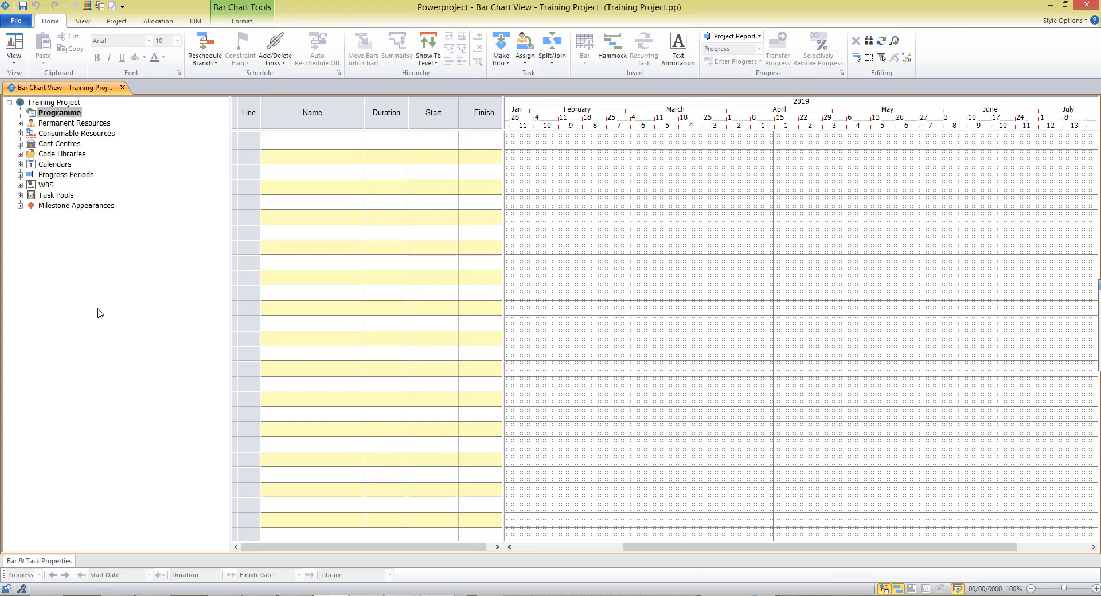
mouse_move(5, 281)
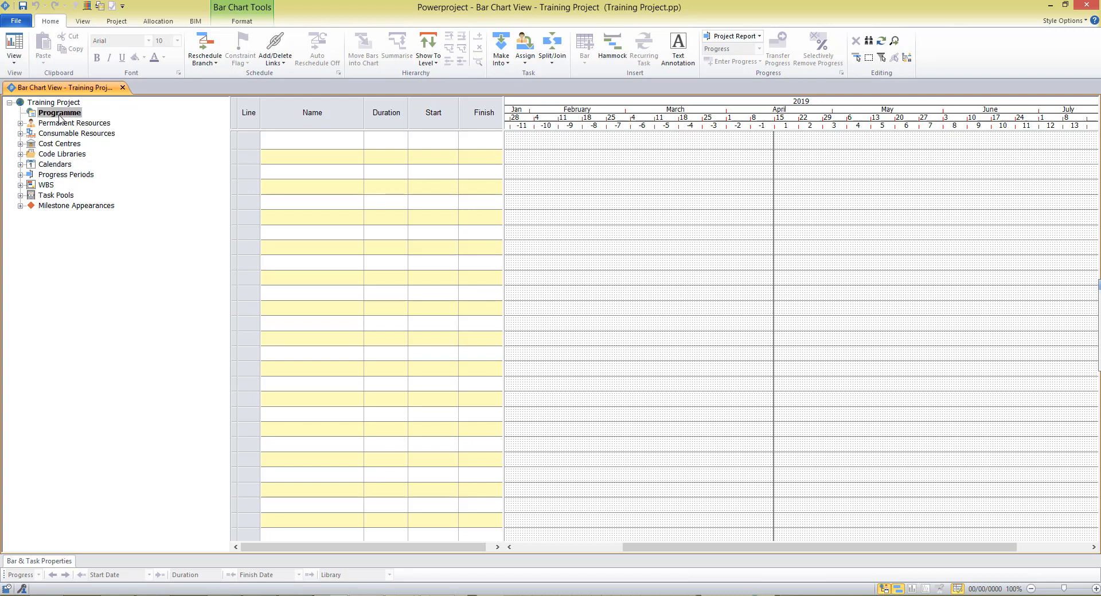
mouse_move(21, 128)
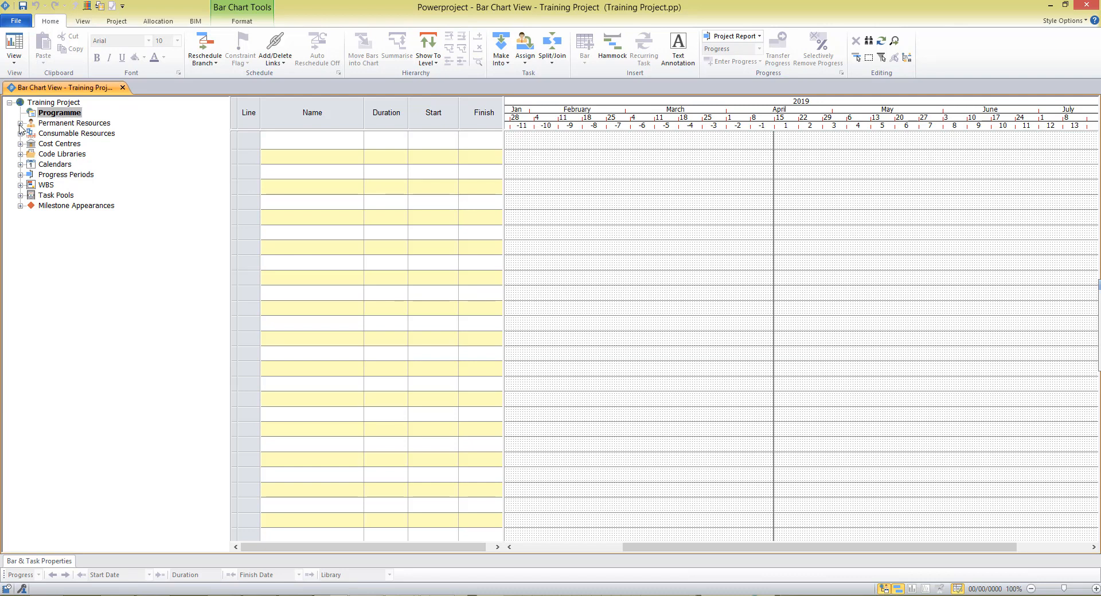
left_click(22, 123)
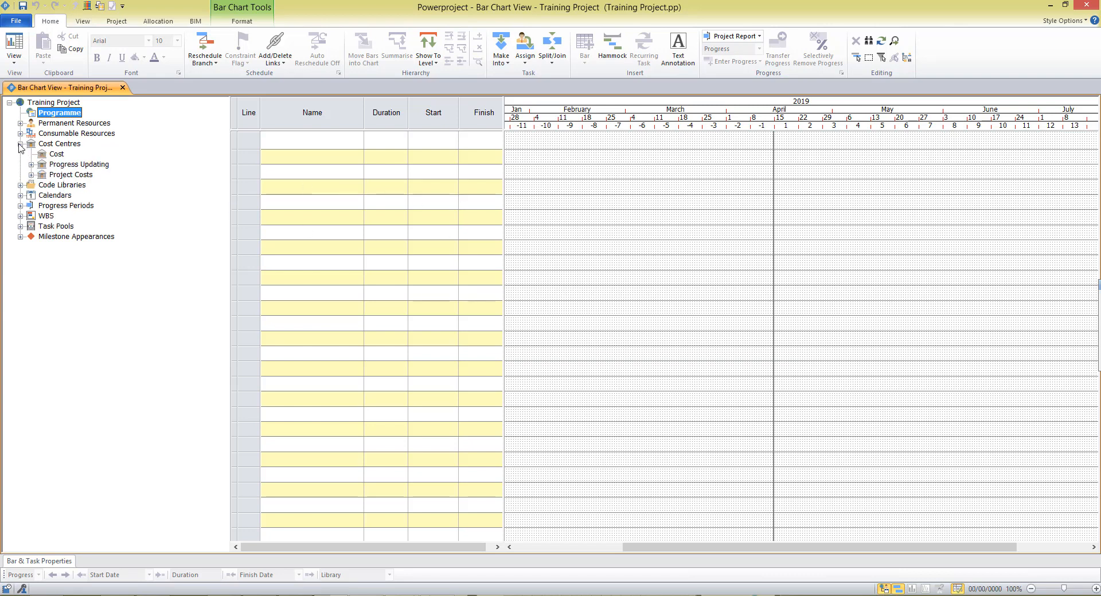
left_click(21, 144)
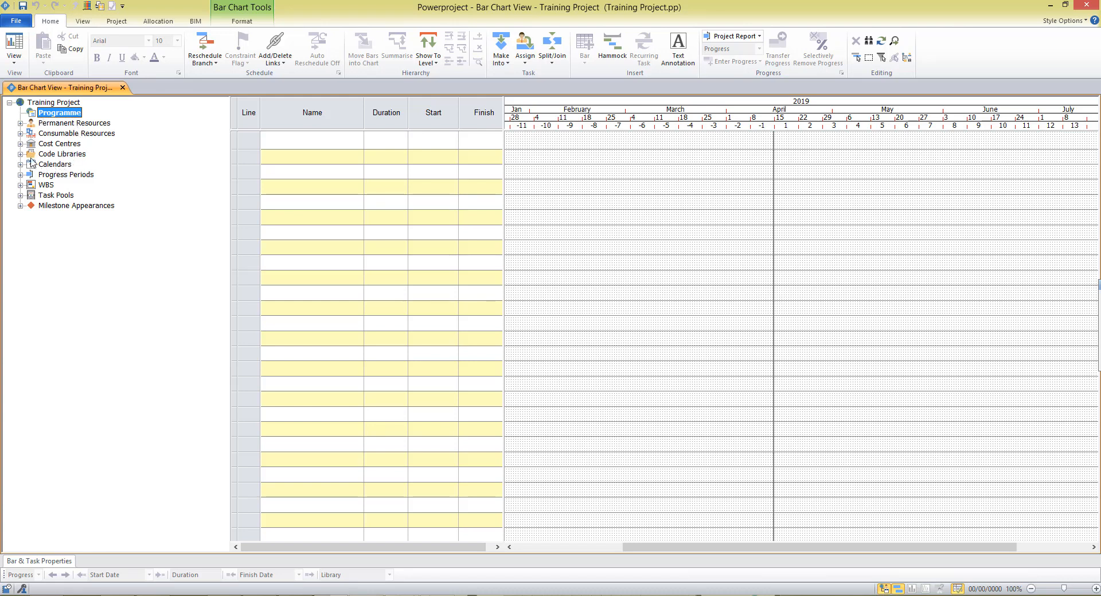
left_click(21, 154)
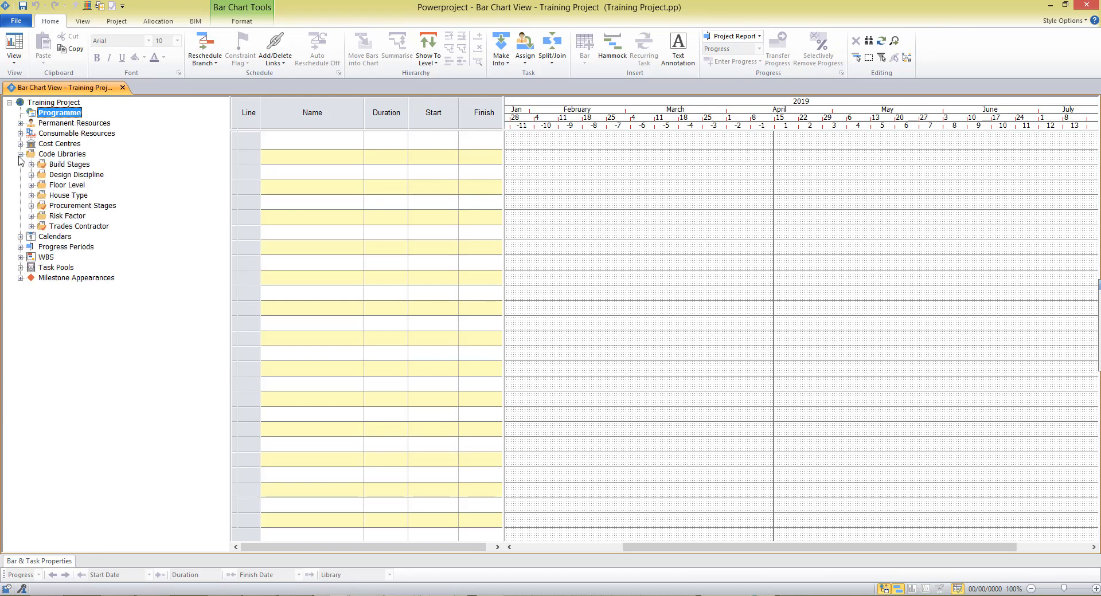
left_click(20, 165)
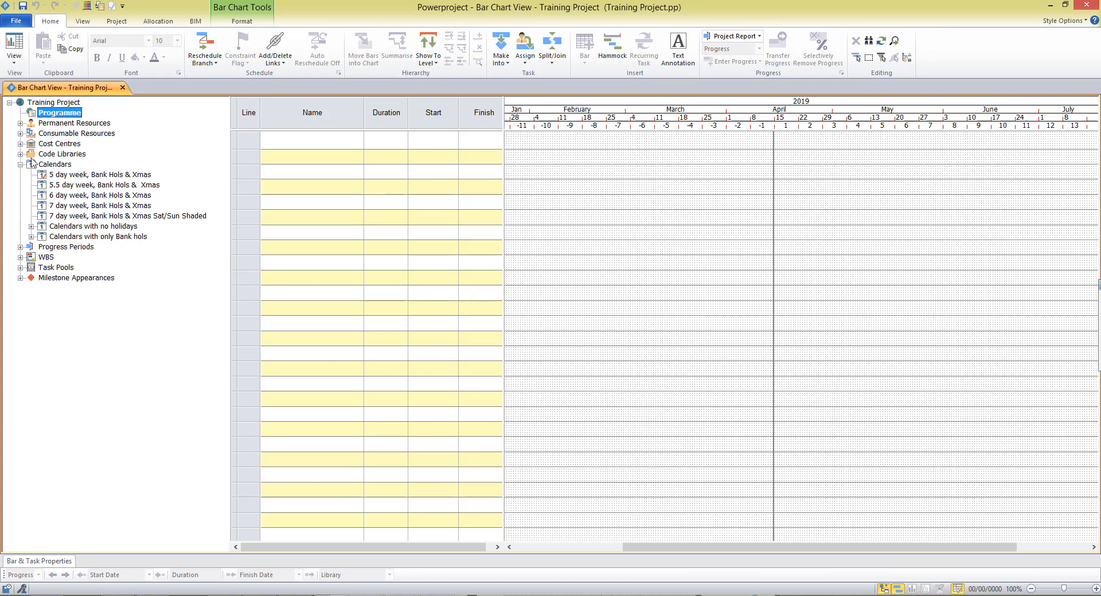
mouse_move(23, 168)
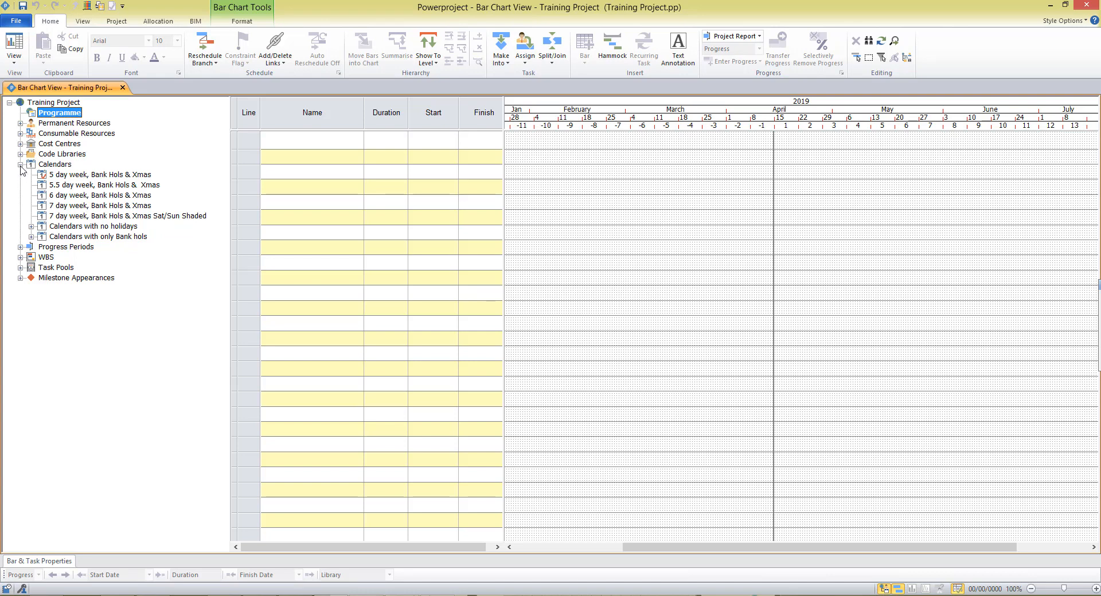
left_click(21, 165)
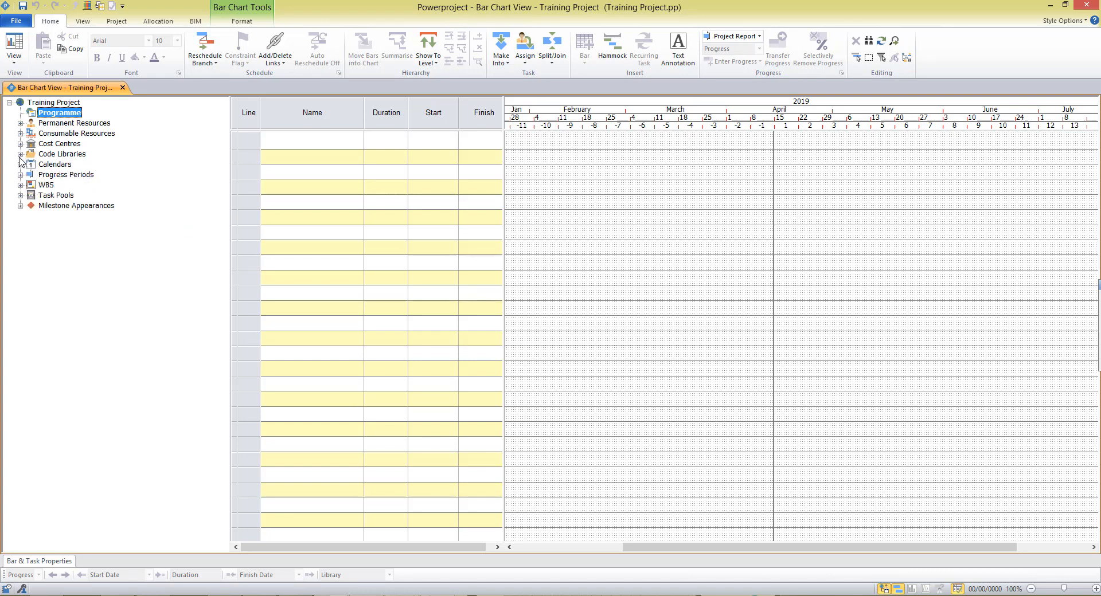
mouse_move(231, 118)
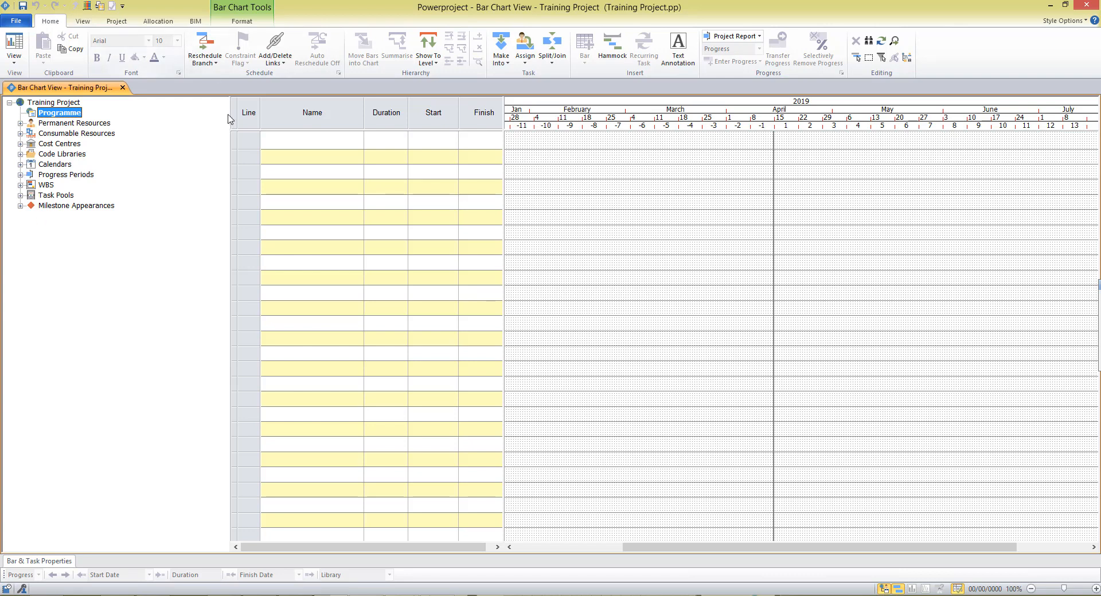
mouse_move(195, 117)
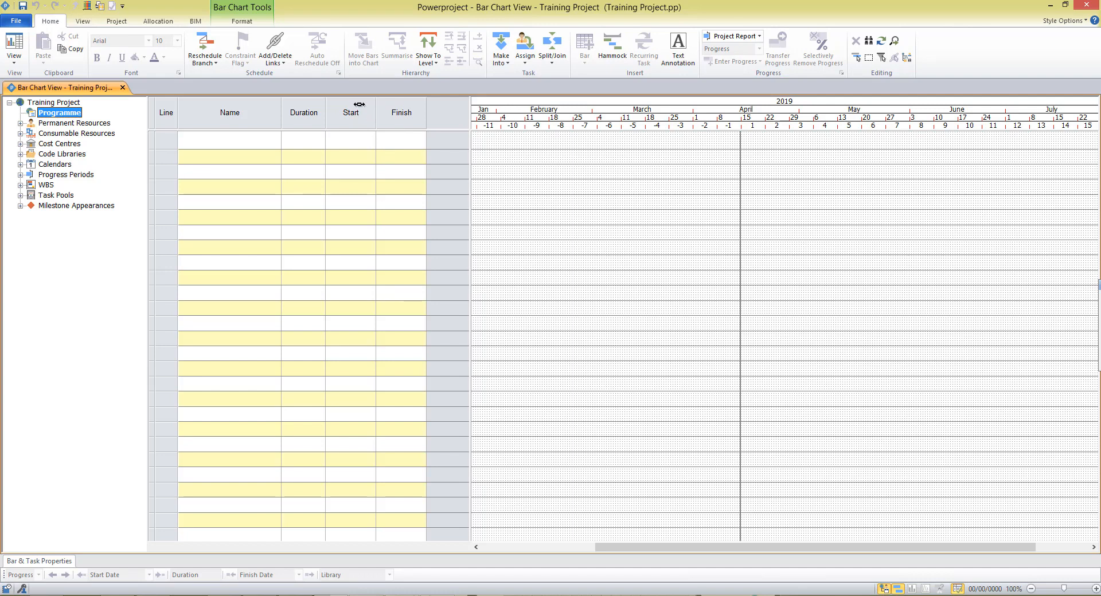
Keep Duration before Start and shrink the table so the chart follows the Finish column
left_click(351, 112)
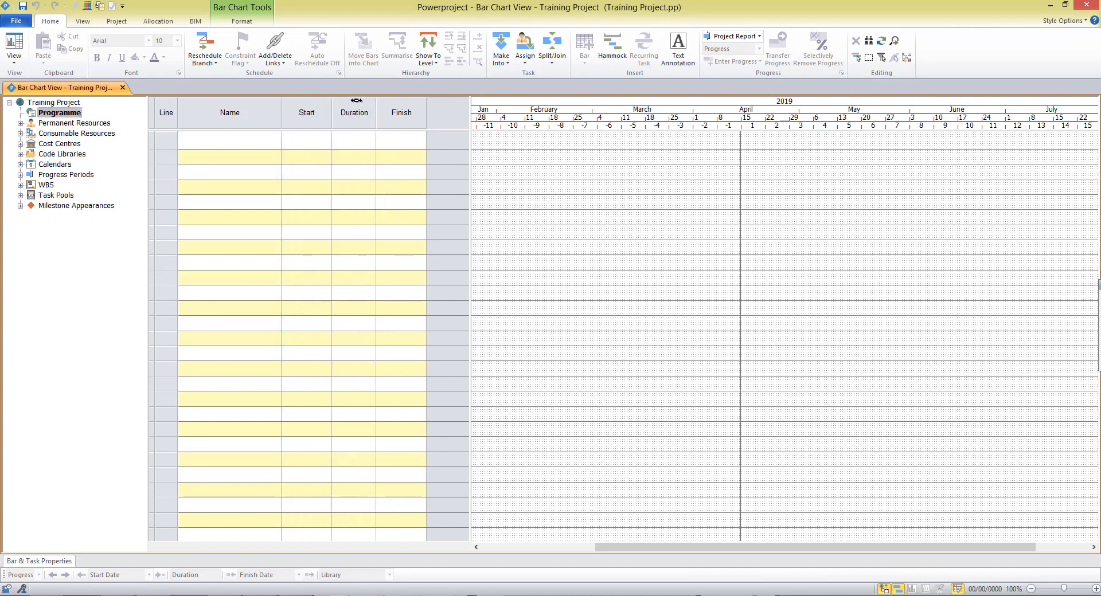
left_click_drag(354, 112, 306, 112)
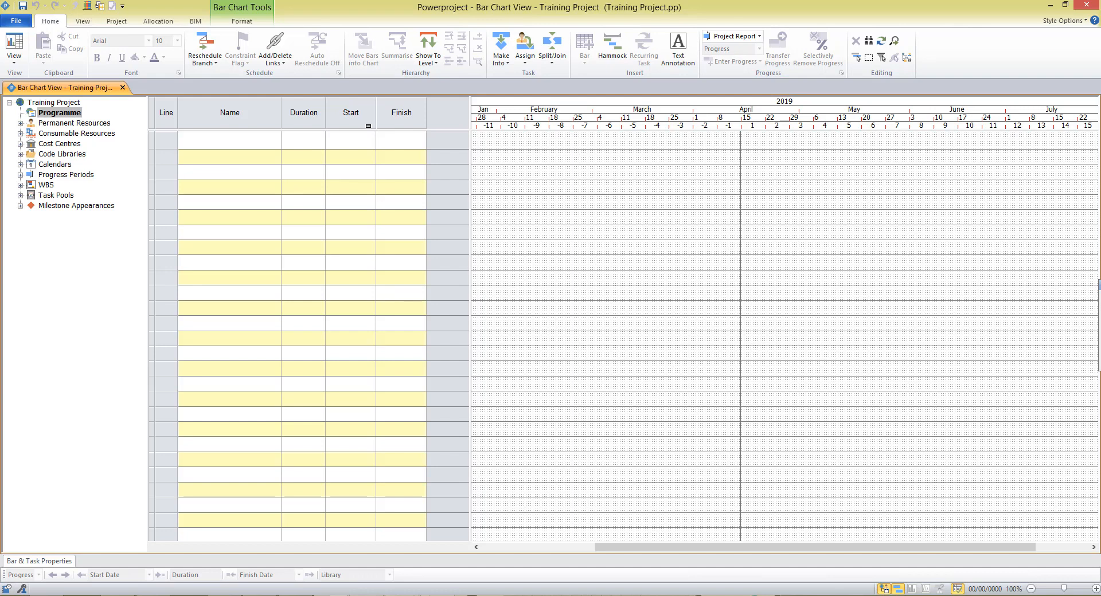
mouse_move(714, 188)
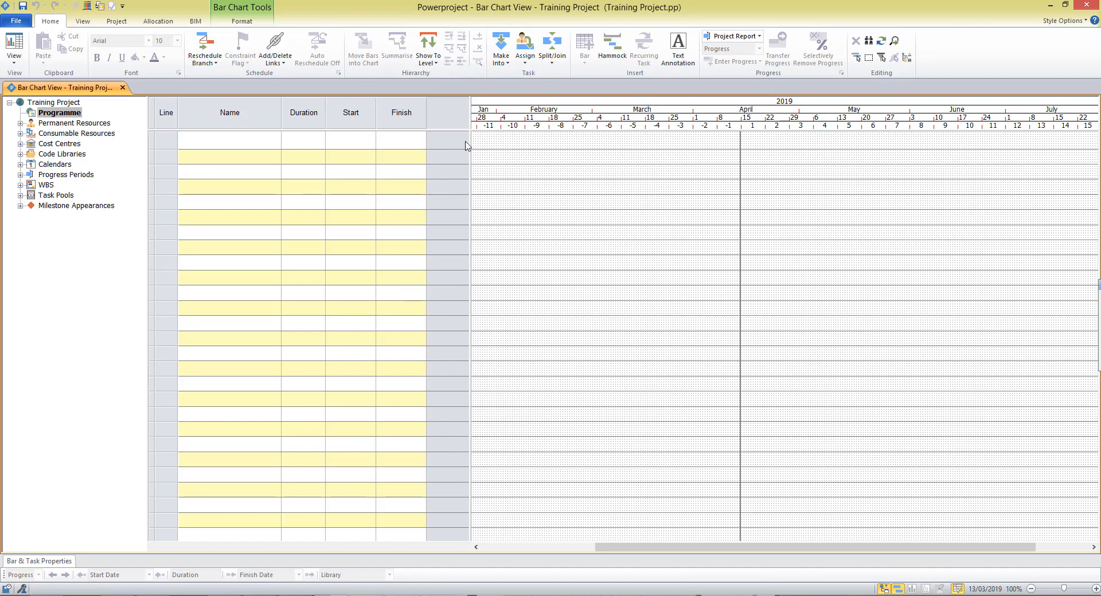
left_click_drag(470, 130, 425, 130)
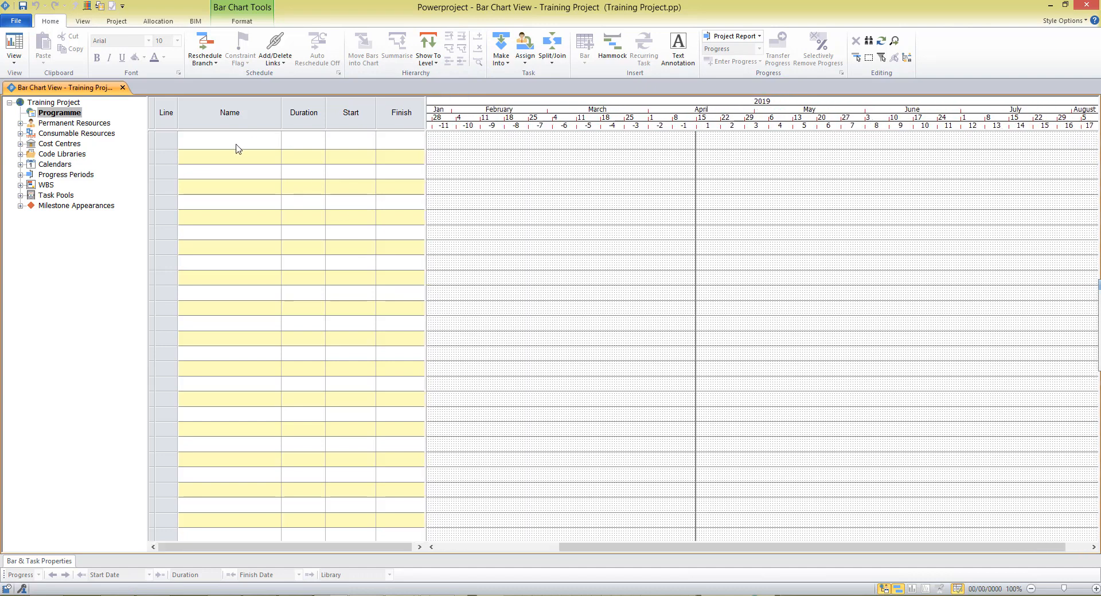
Select the first task row's Name cell ready for typing
left_click(229, 140)
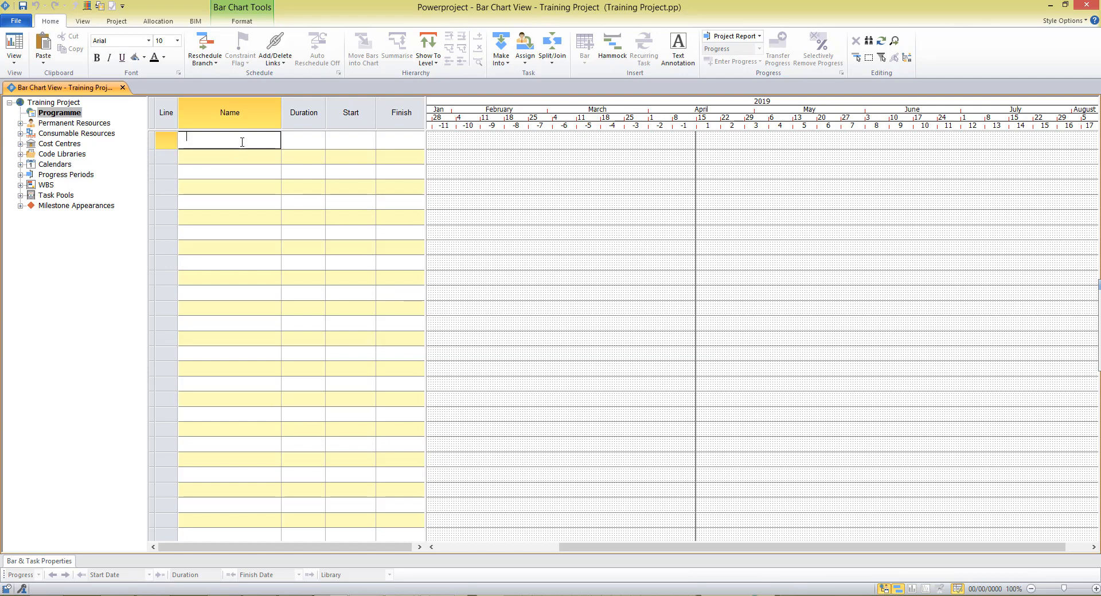
mouse_move(724, 162)
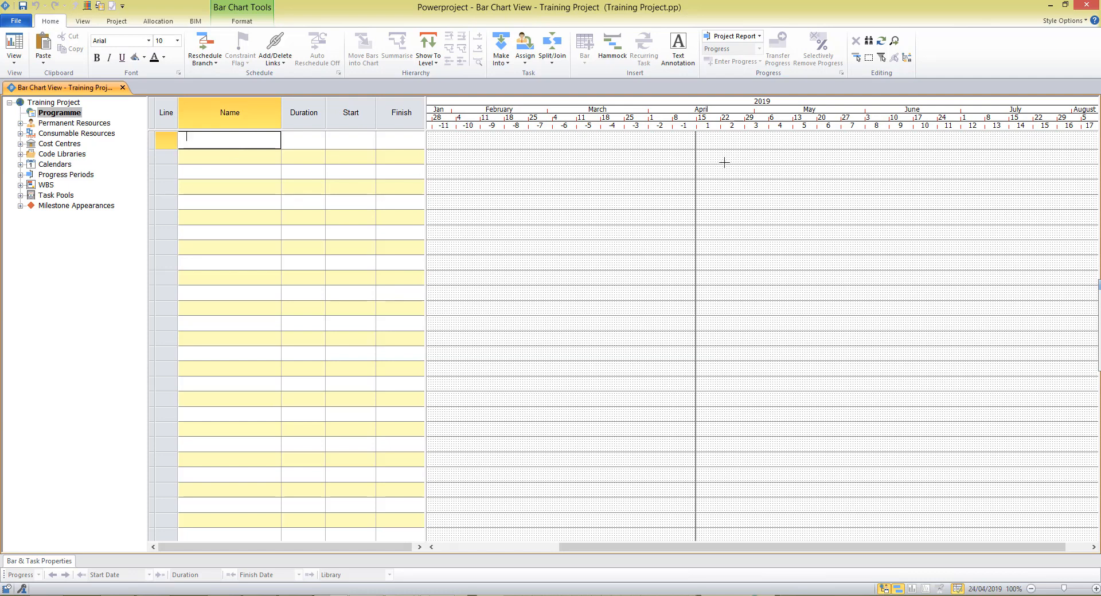
mouse_move(764, 349)
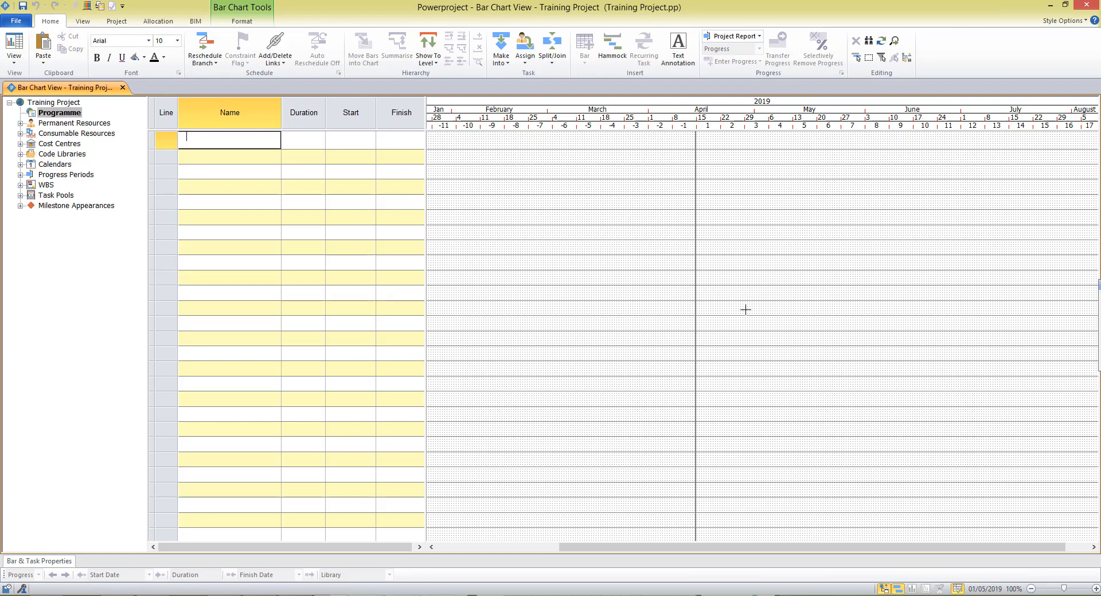
mouse_move(676, 119)
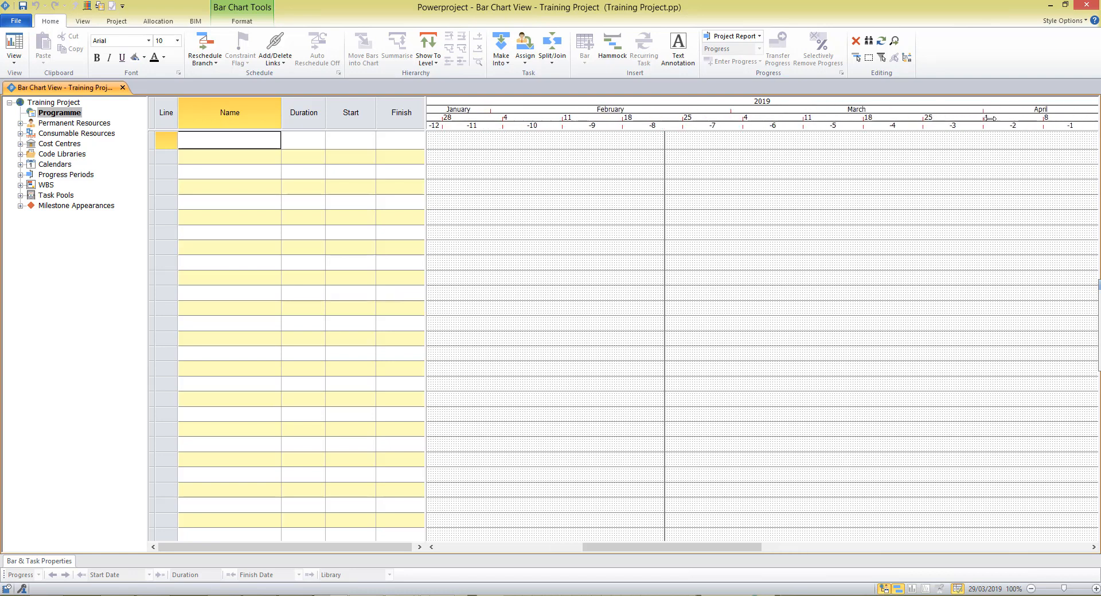
Zoom the date zone so March to May span the chart with weeks clearly spaced
scroll("right", 3)
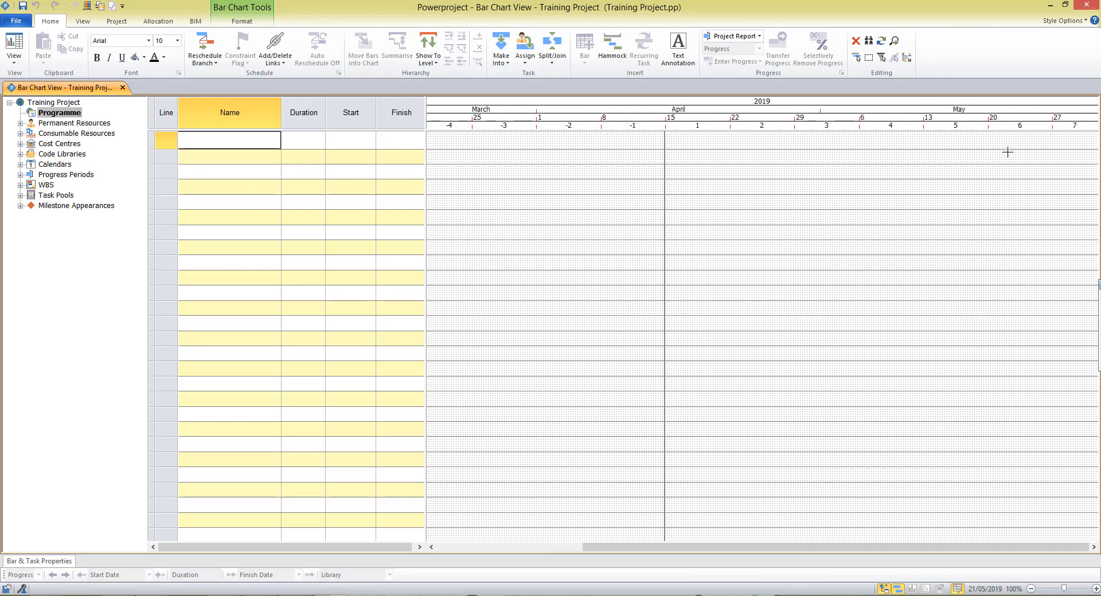